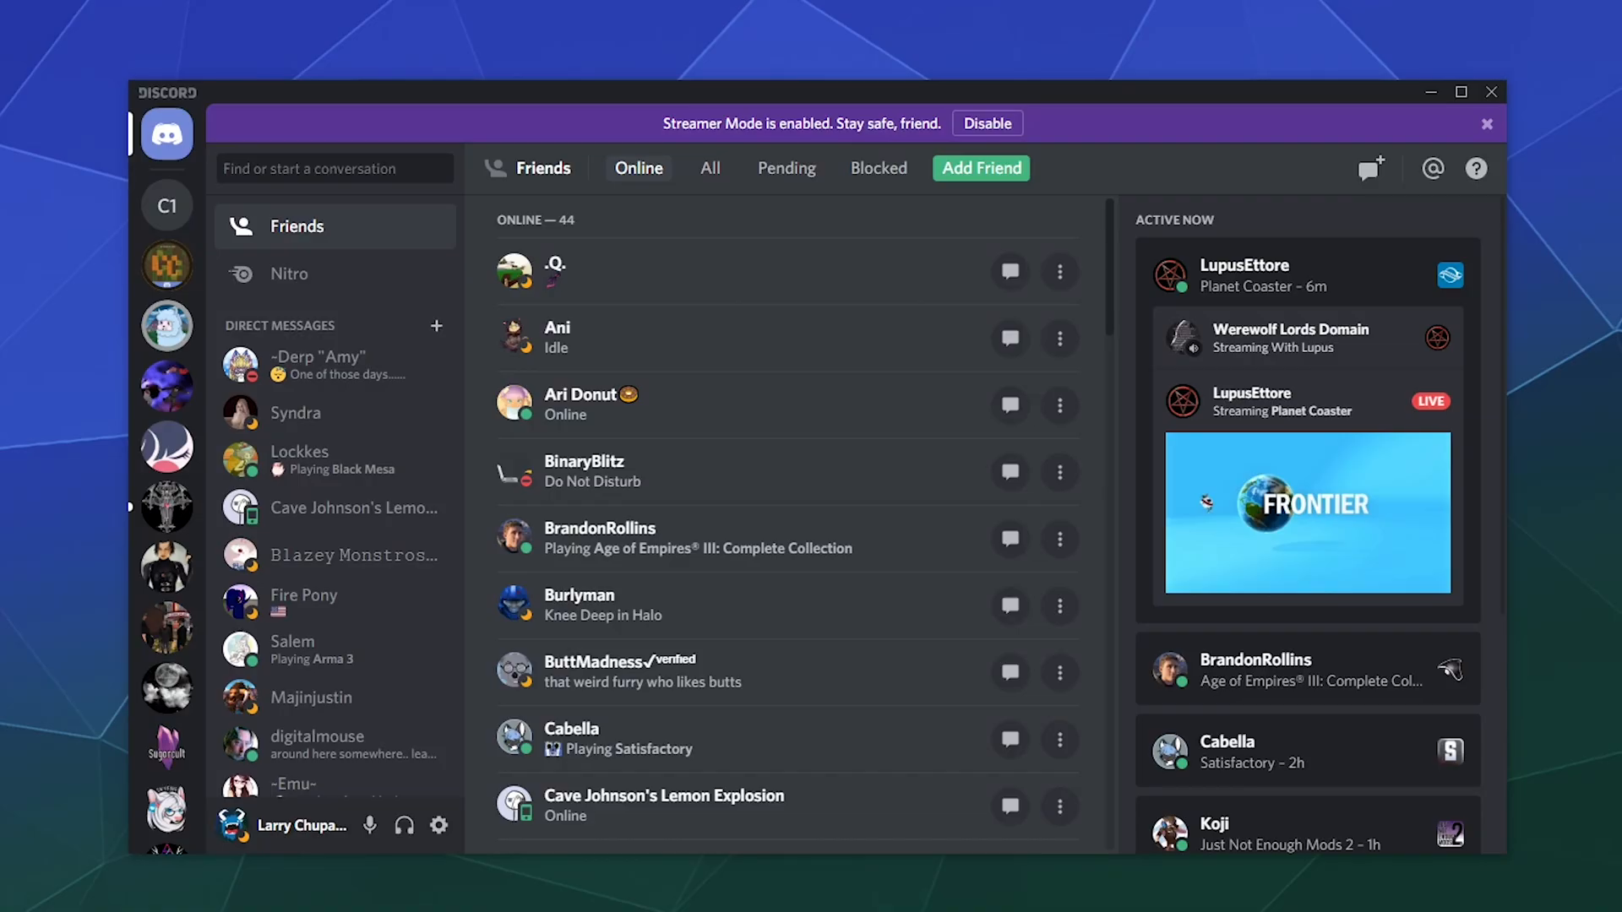
{"action": "mouse_move", "coordinate": [693, 75]}
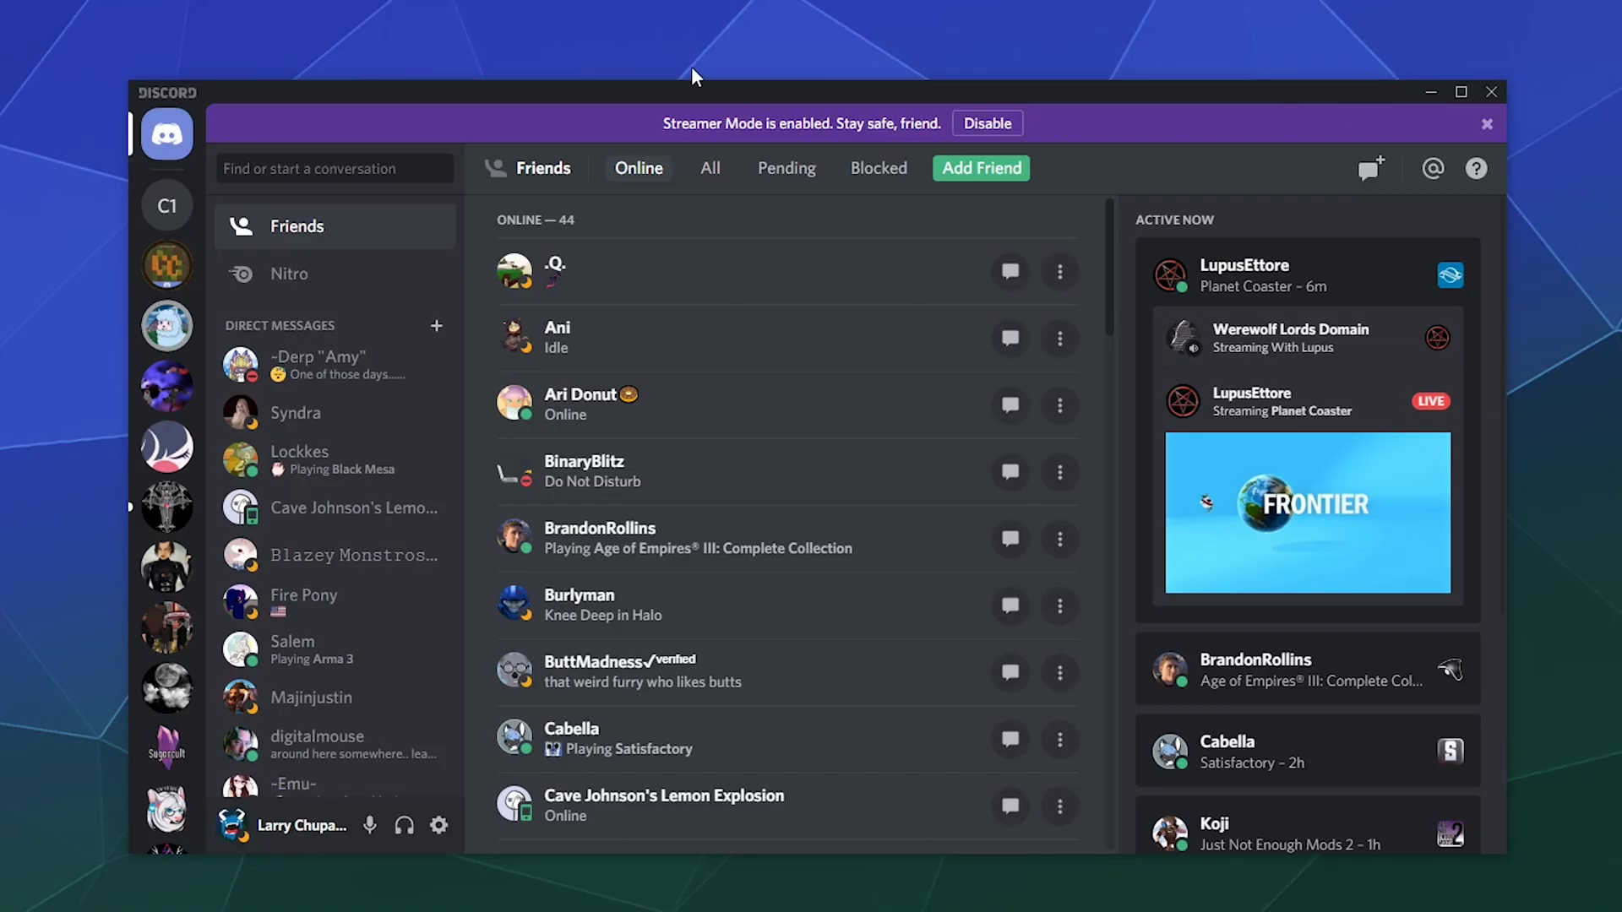
{"action": "mouse_move", "coordinate": [604, 34]}
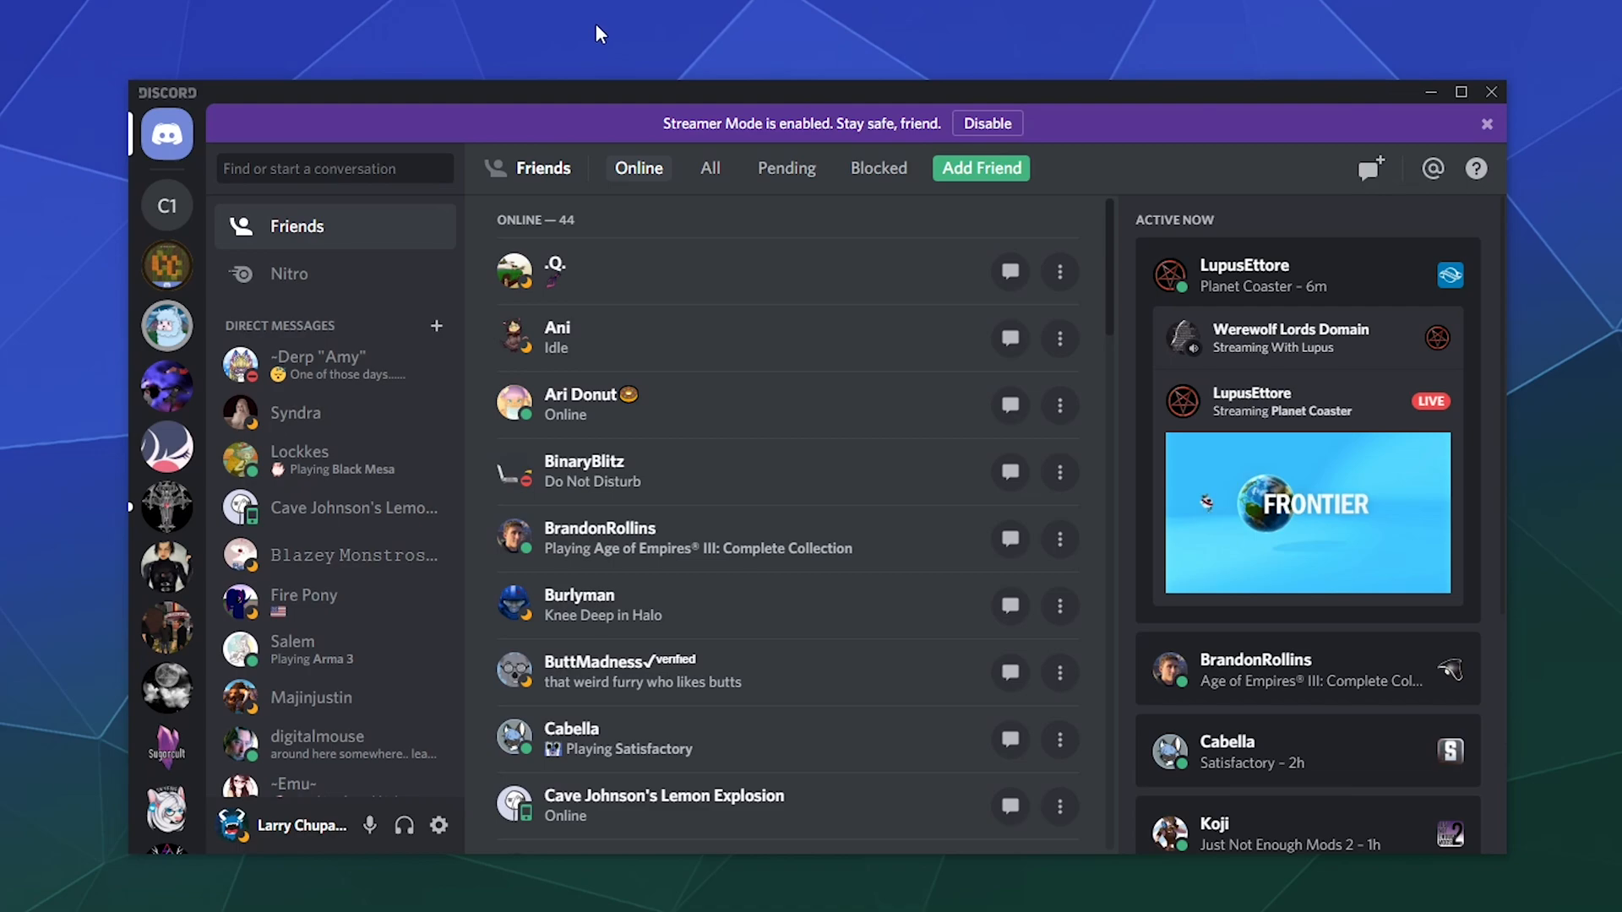
{"action": "mouse_move", "coordinate": [447, 109]}
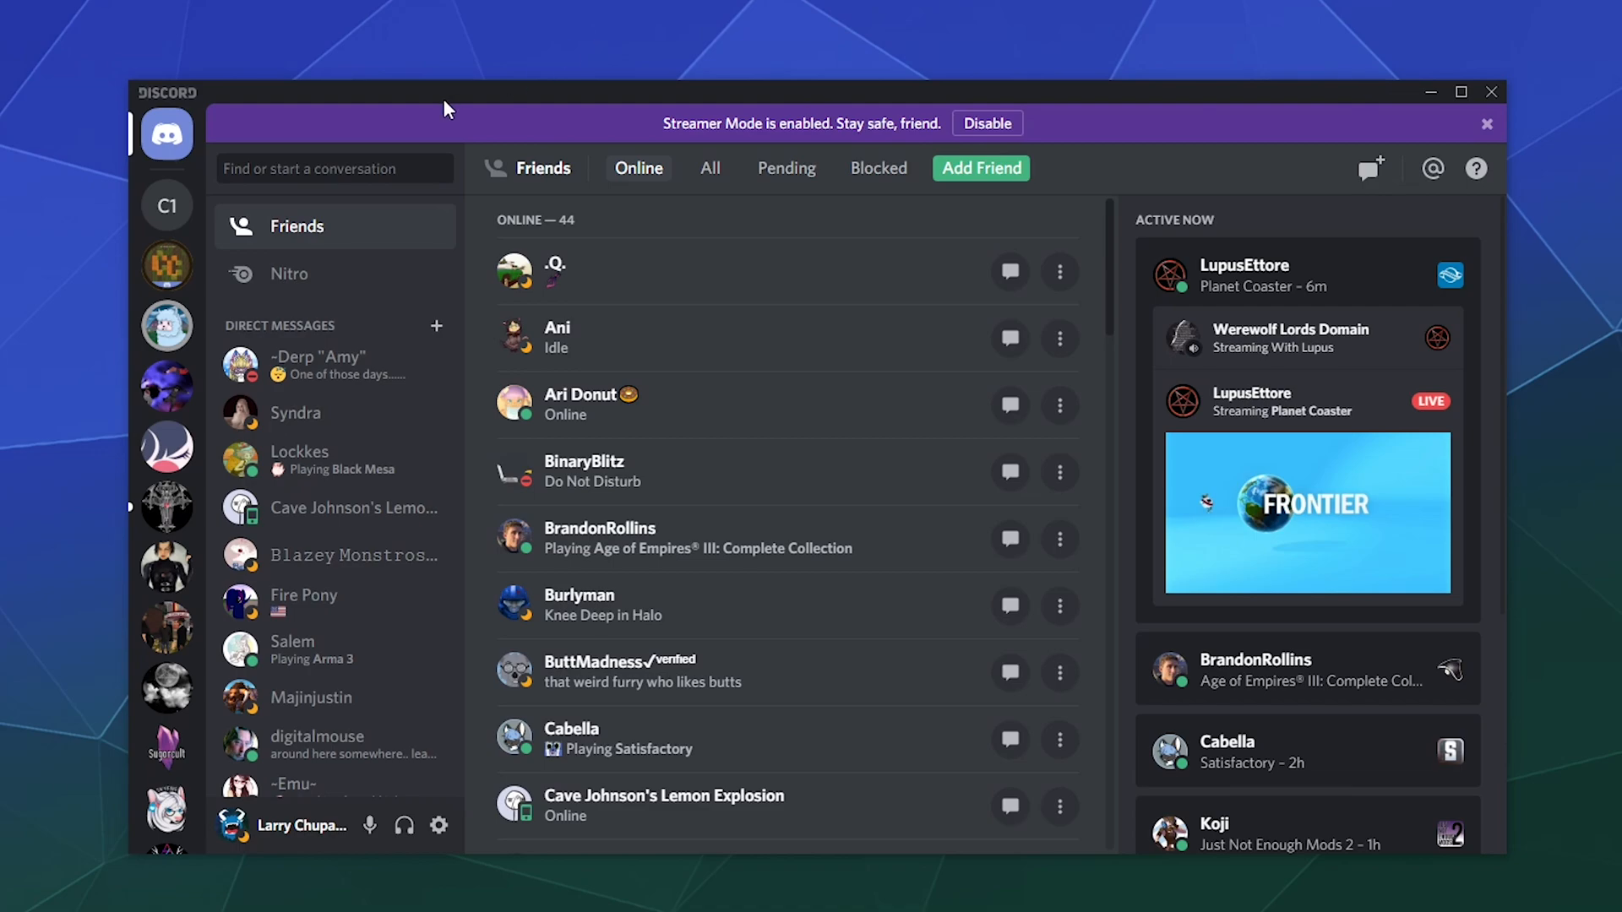
{"action": "mouse_move", "coordinate": [1032, 101]}
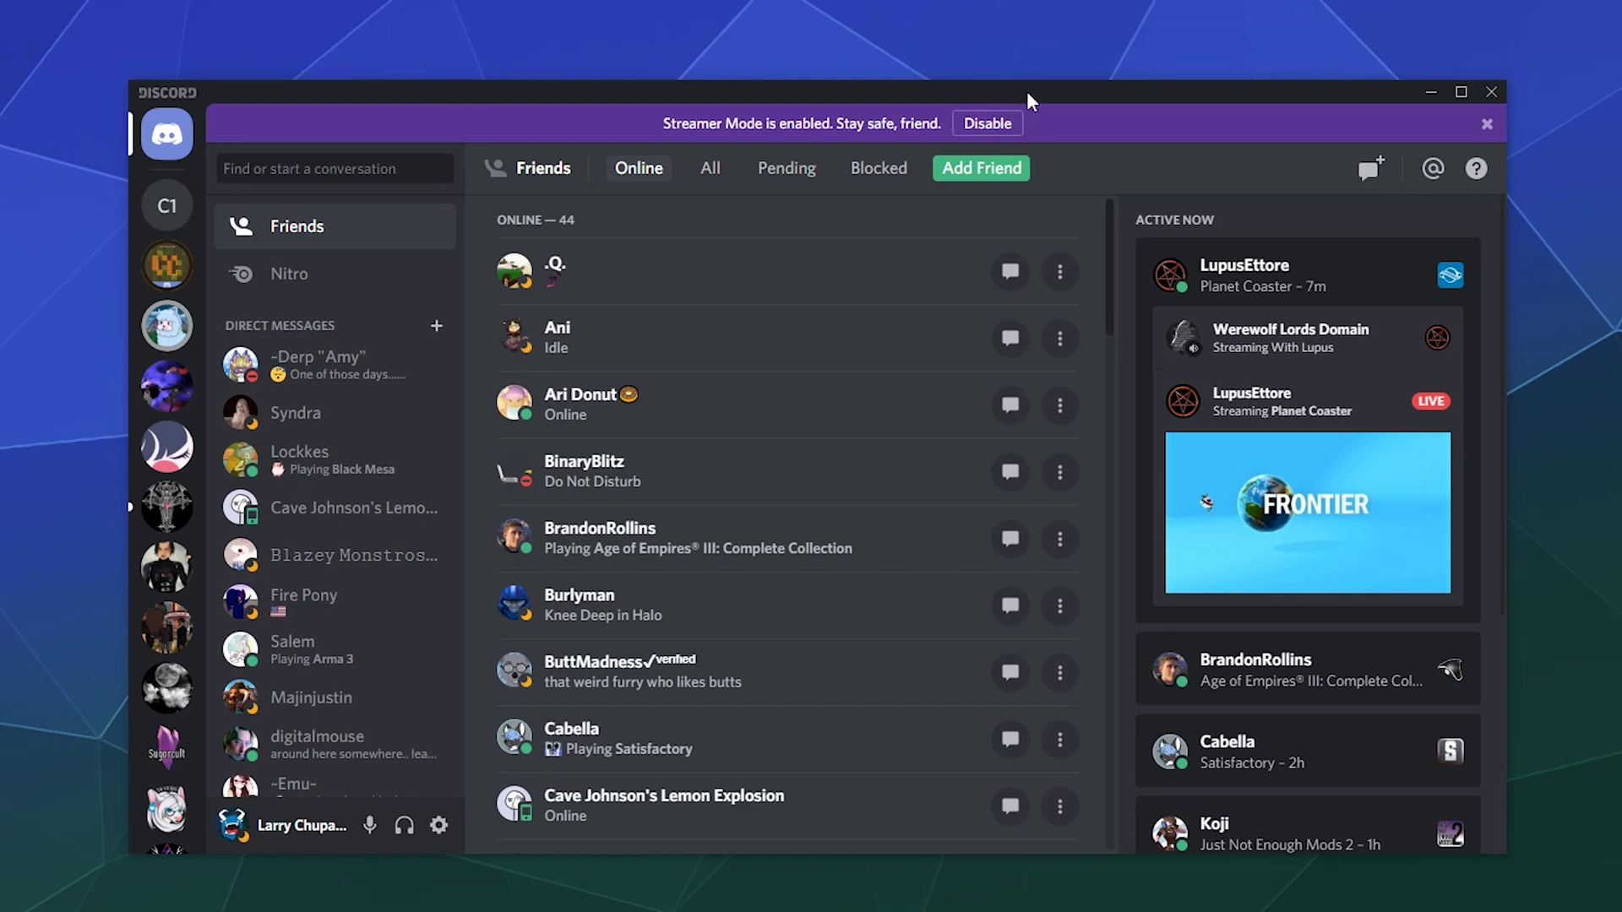
{"action": "mouse_move", "coordinate": [261, 79]}
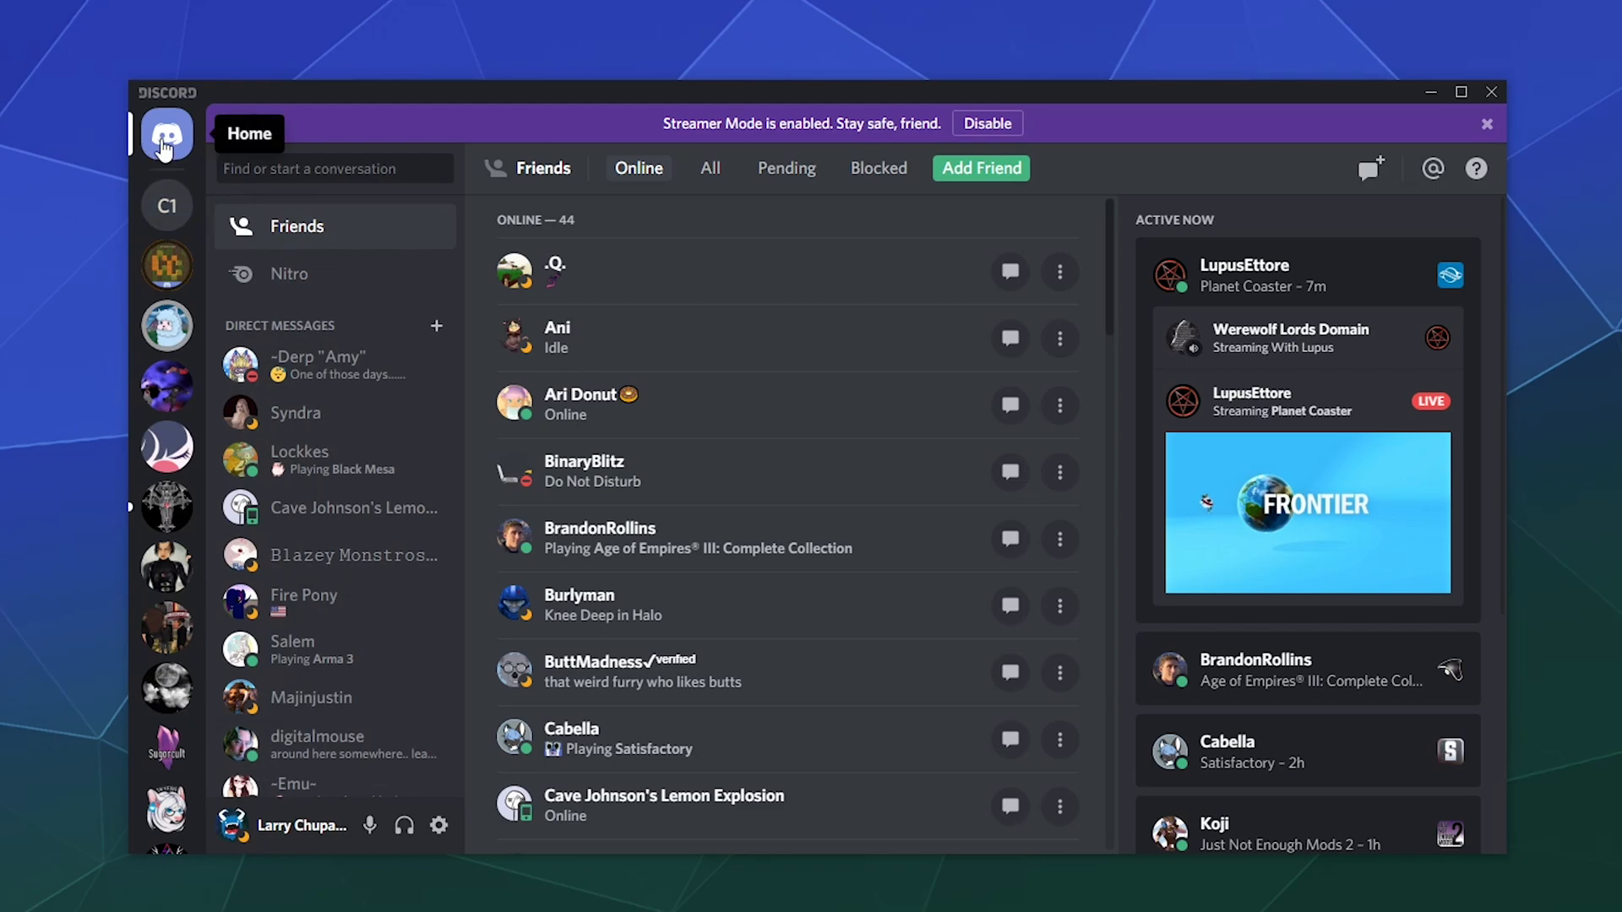
{"action": "mouse_move", "coordinate": [304, 240]}
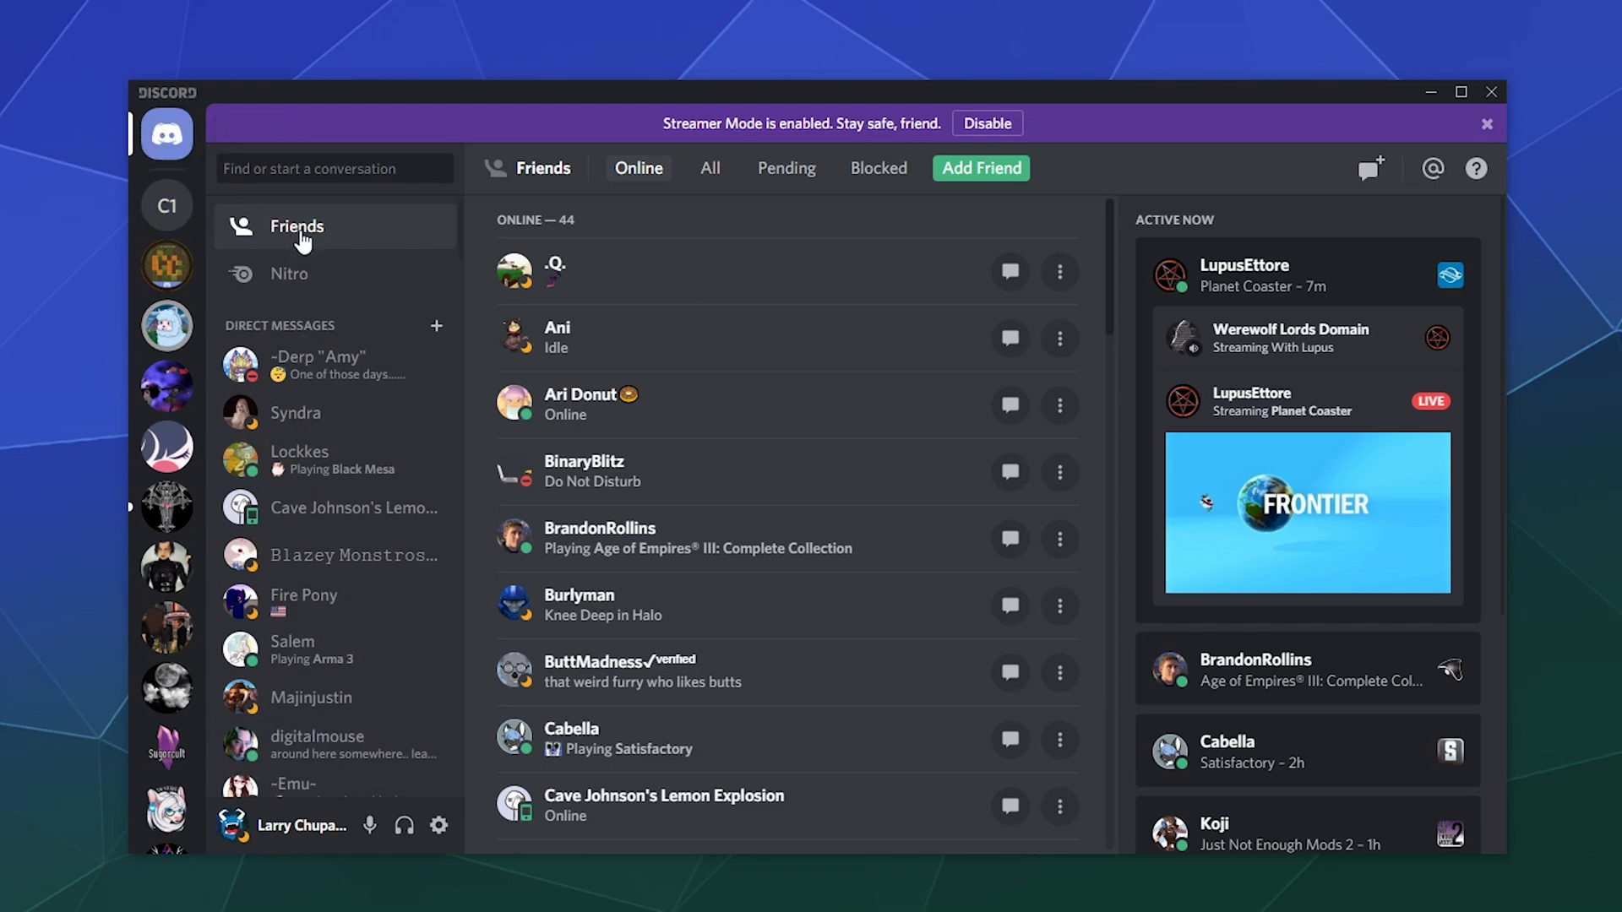
{"action": "mouse_move", "coordinate": [1158, 147]}
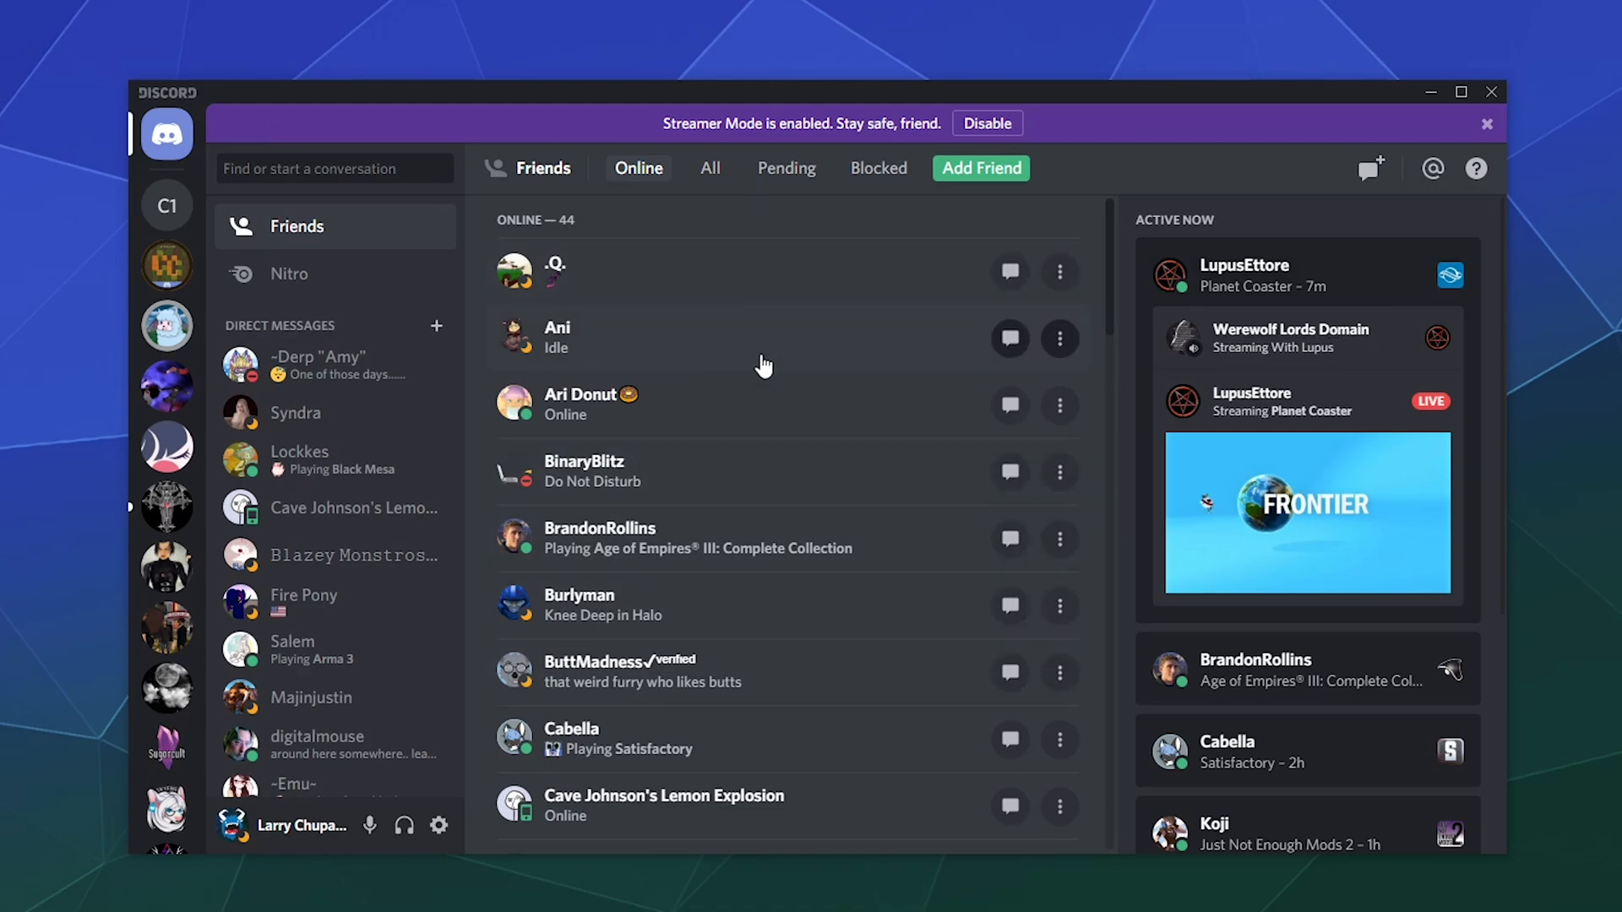
{"action": "mouse_move", "coordinate": [1009, 404]}
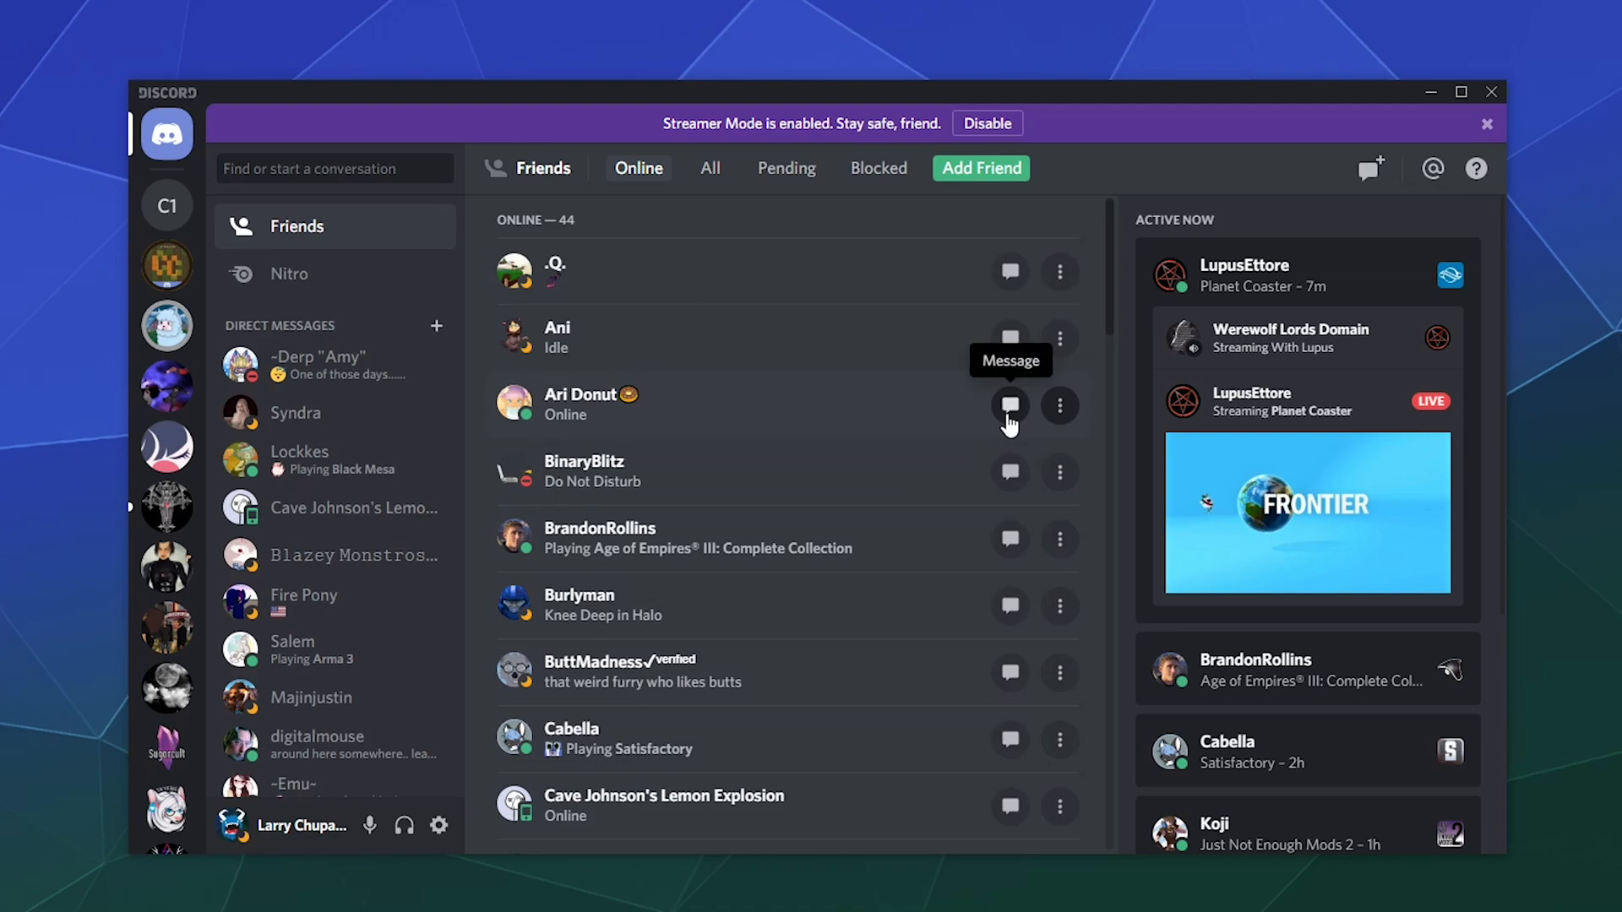
{"action": "mouse_move", "coordinate": [1010, 271]}
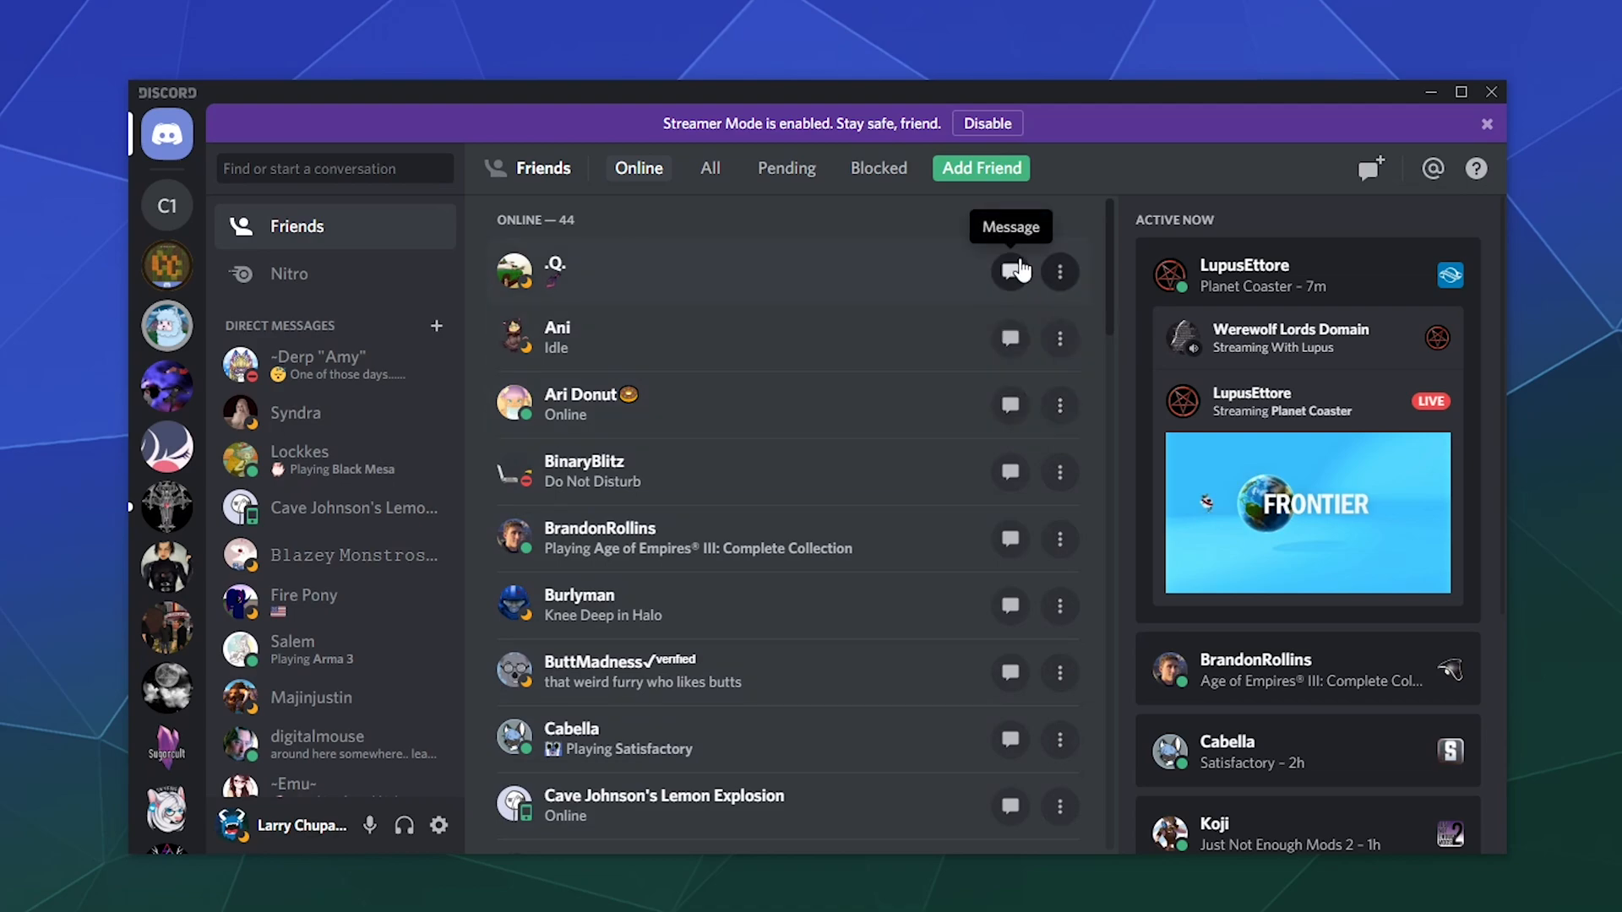
{"action": "mouse_move", "coordinate": [1370, 167]}
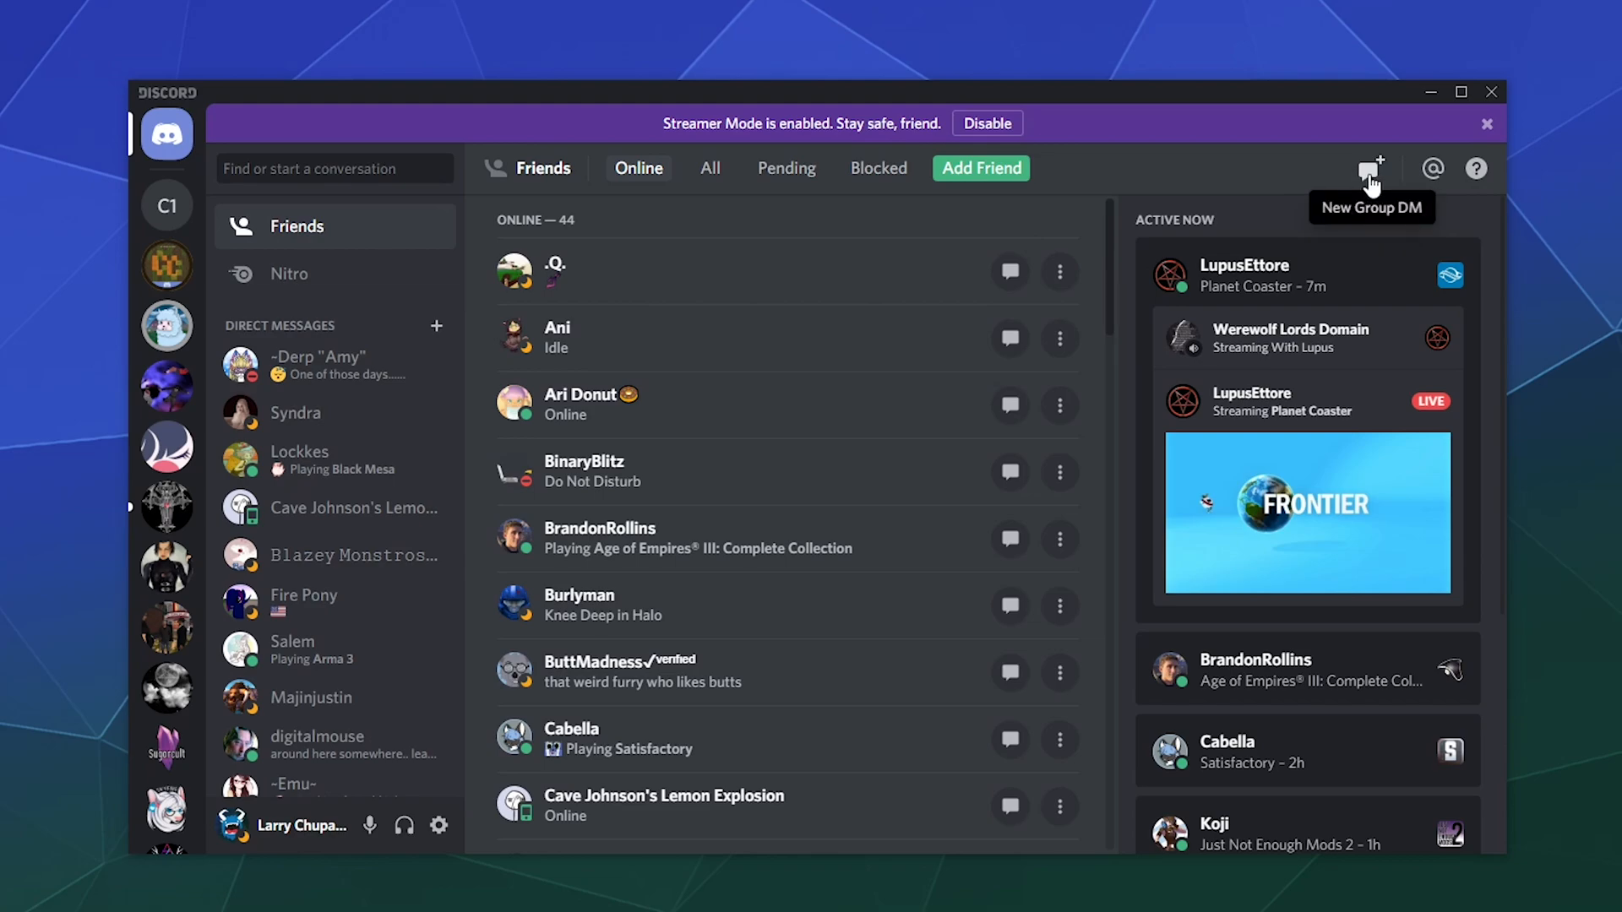
Start a New Group DM, select -Emu-, search 'gor' to add Gordo, and create it.
{"action": "left_click", "coordinate": [1370, 168]}
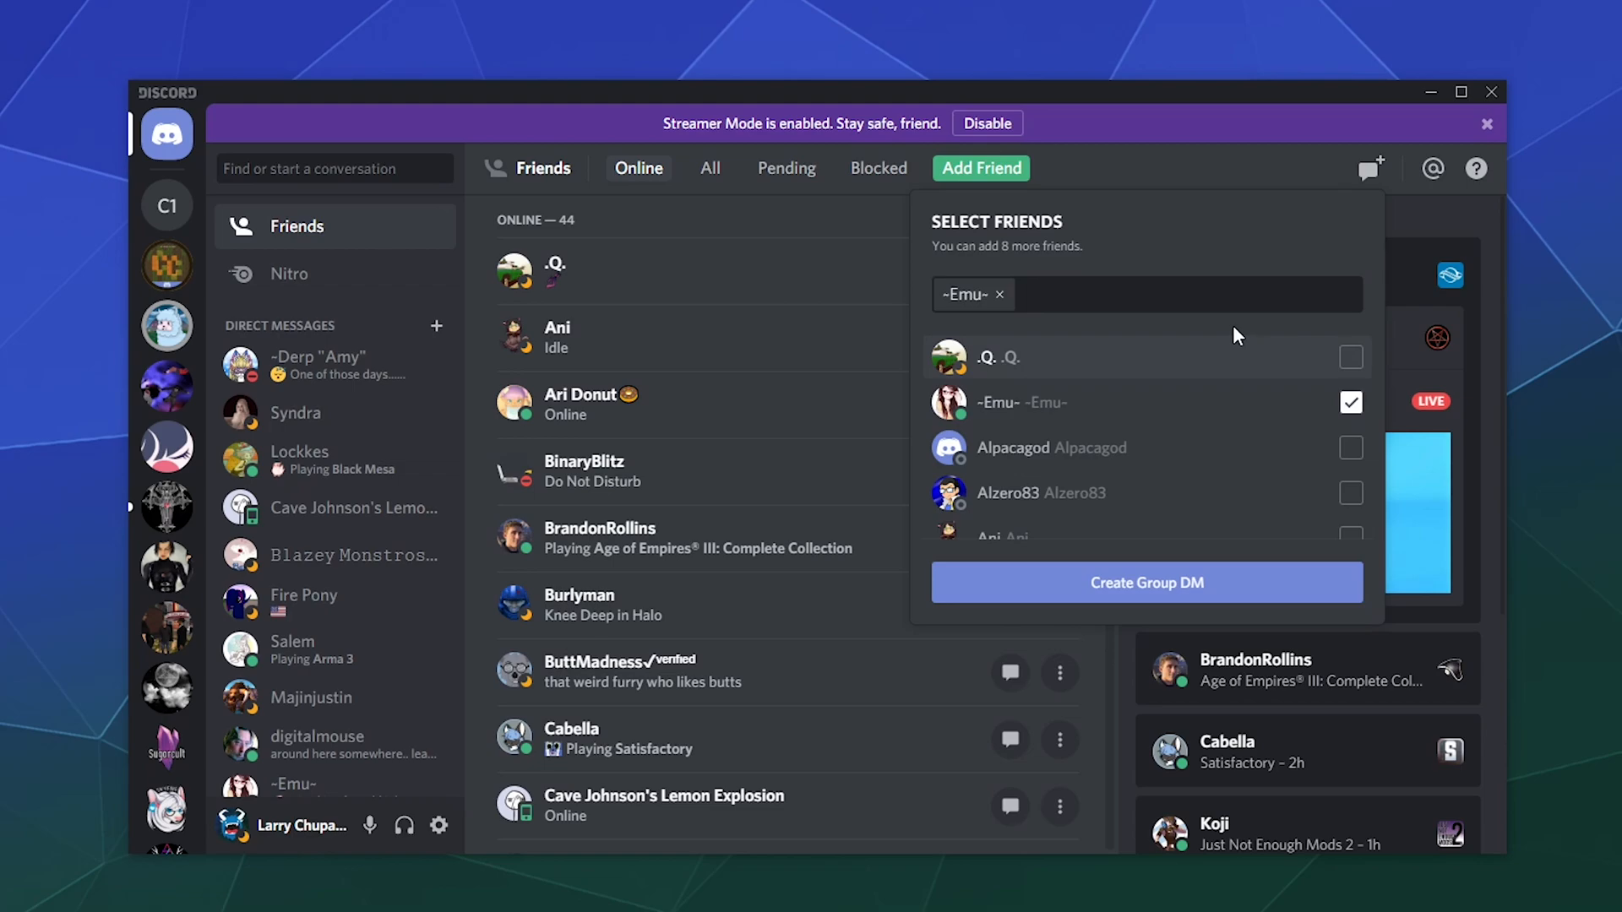
{"action": "scroll", "scroll_direction": "down", "scroll_amount": 3}
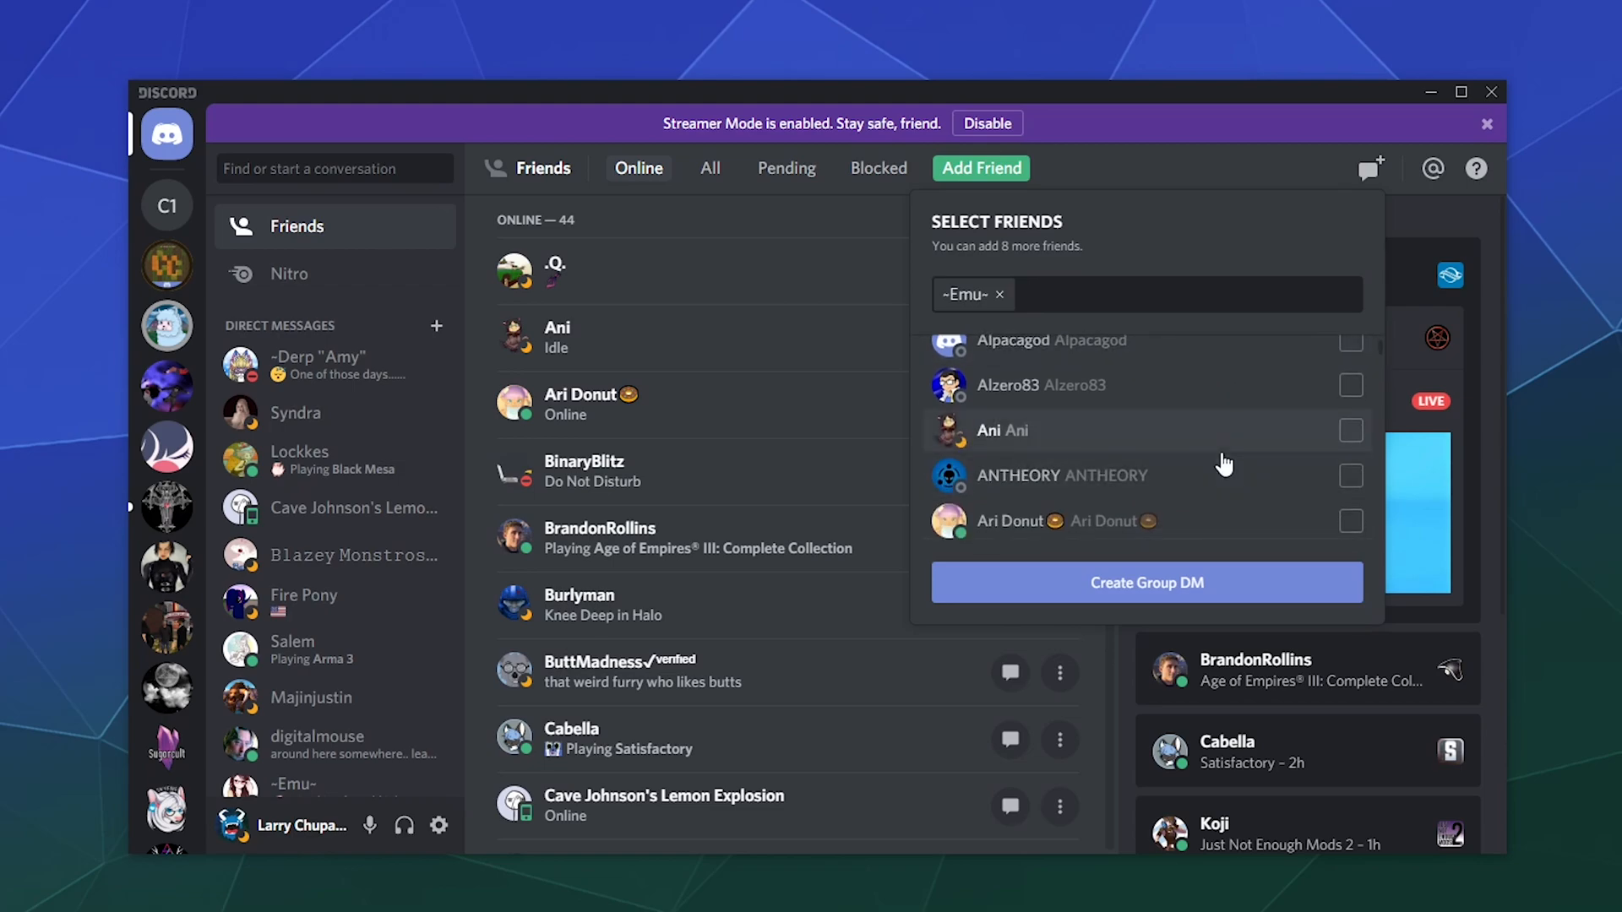
{"action": "scroll", "scroll_direction": "down", "scroll_amount": 3}
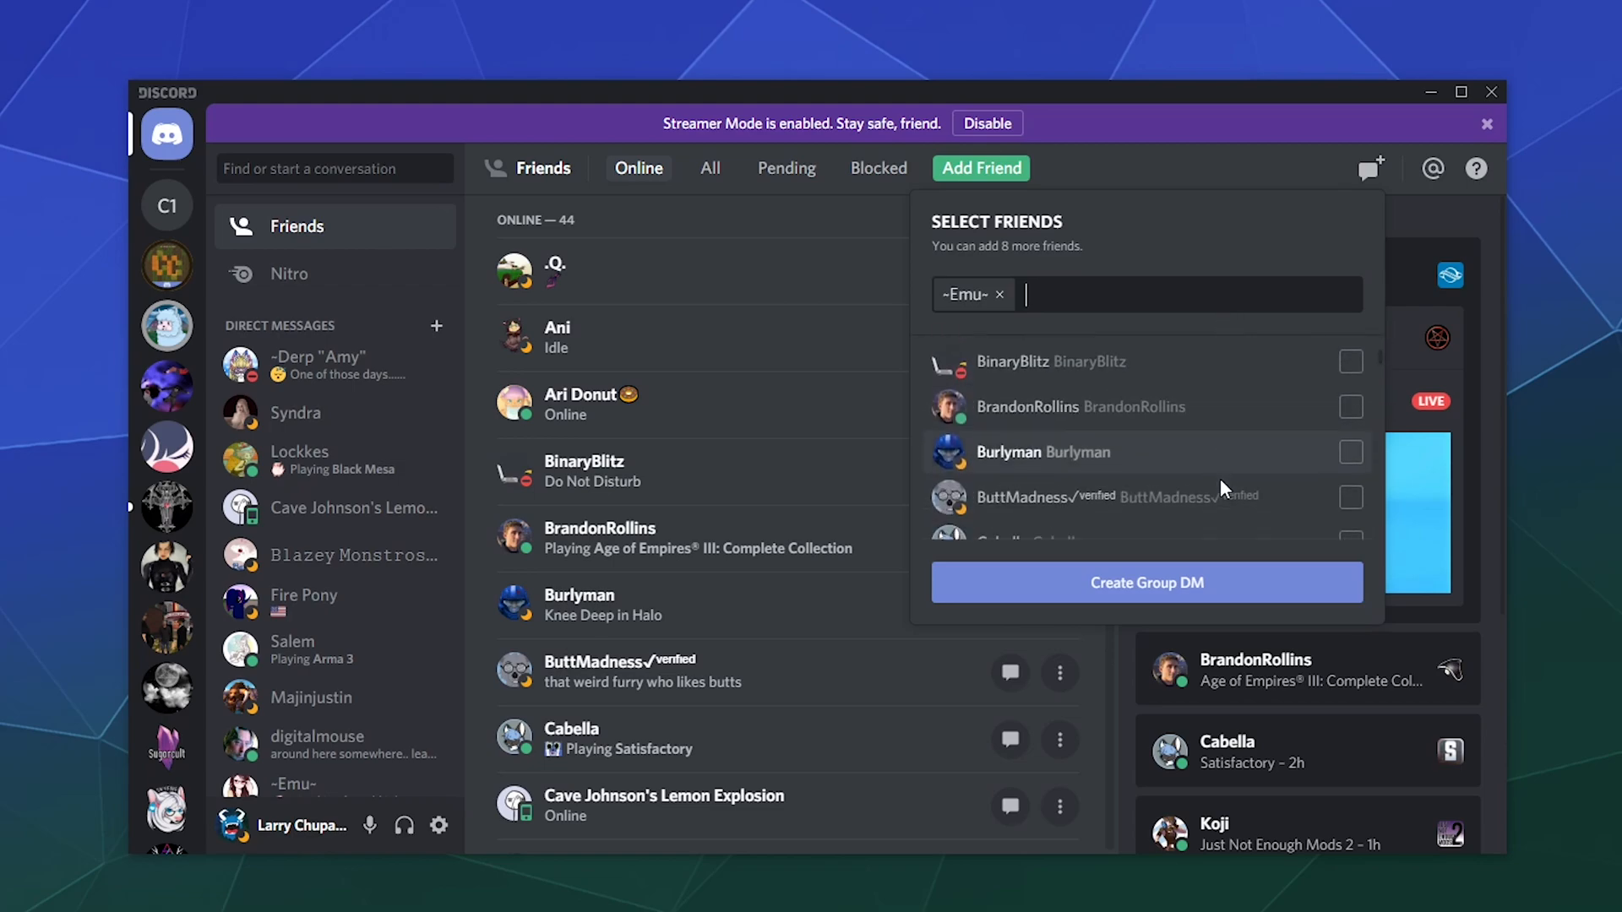
{"action": "type", "text": "gordon"}
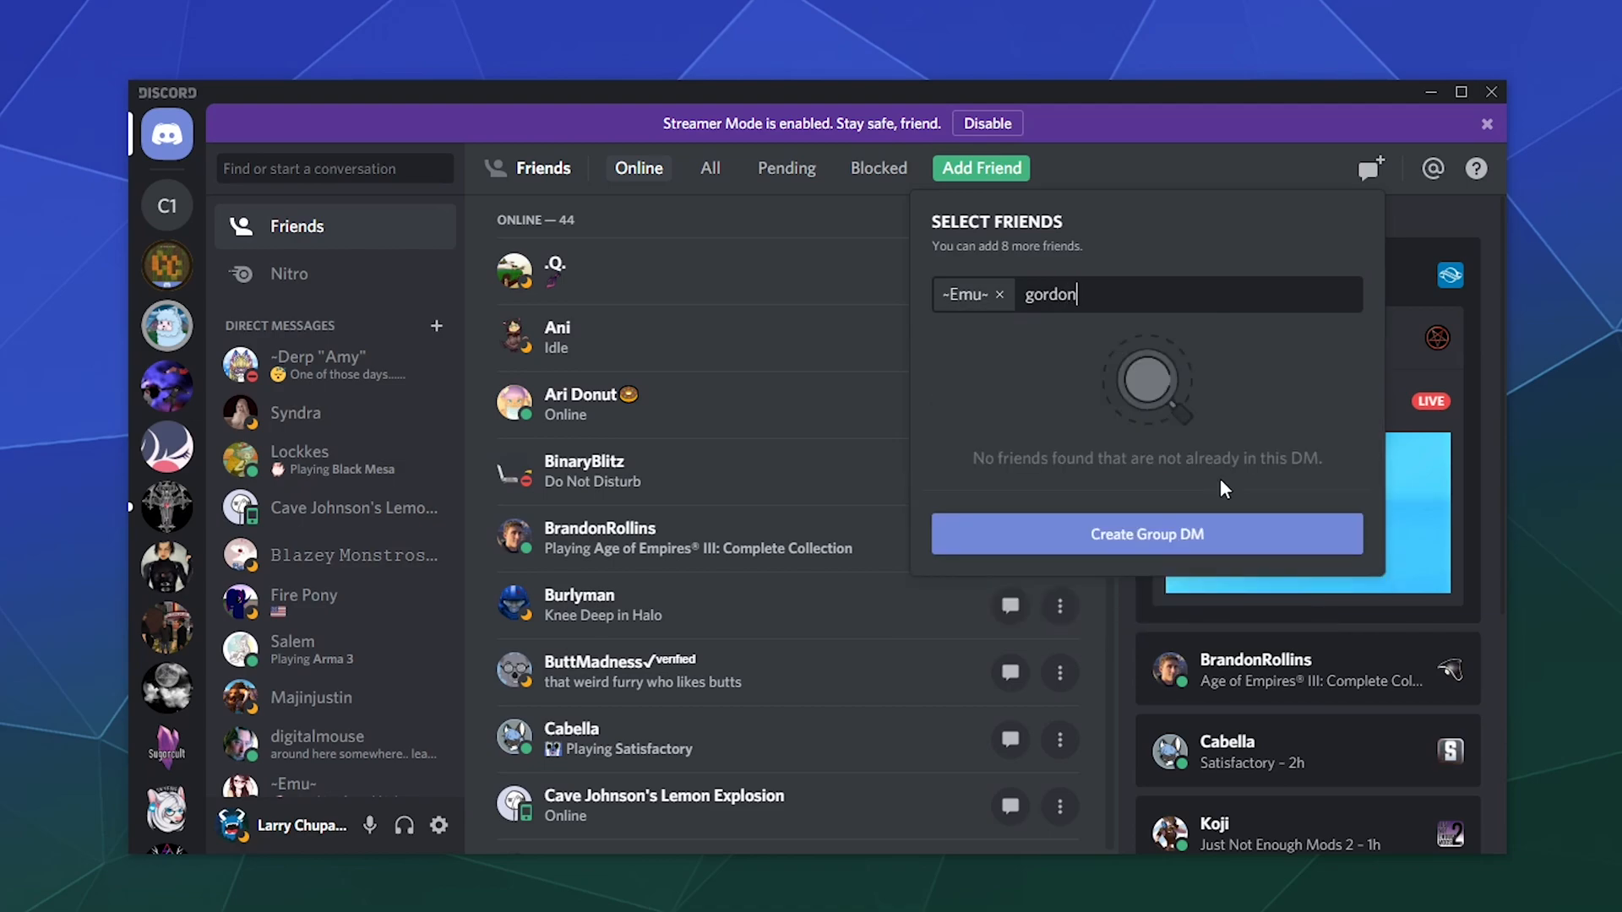
{"action": "key", "text": "Backspace"}
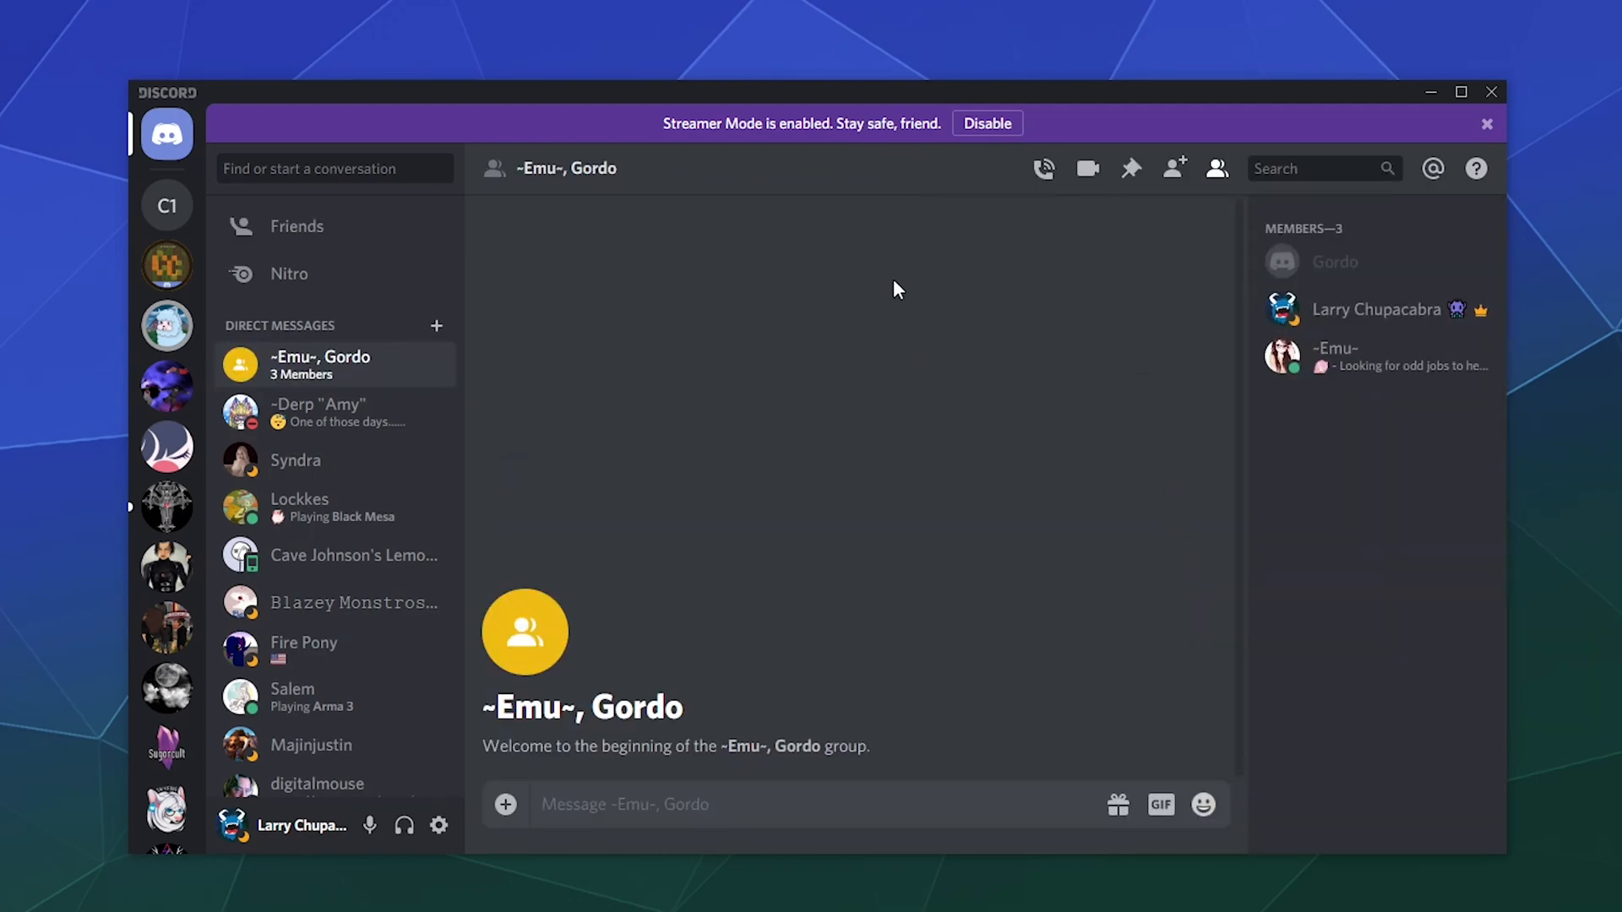
Send "Butts n Stuff" to the group chat and wait for -Emu-'s reply.
{"action": "type", "text": "H"}
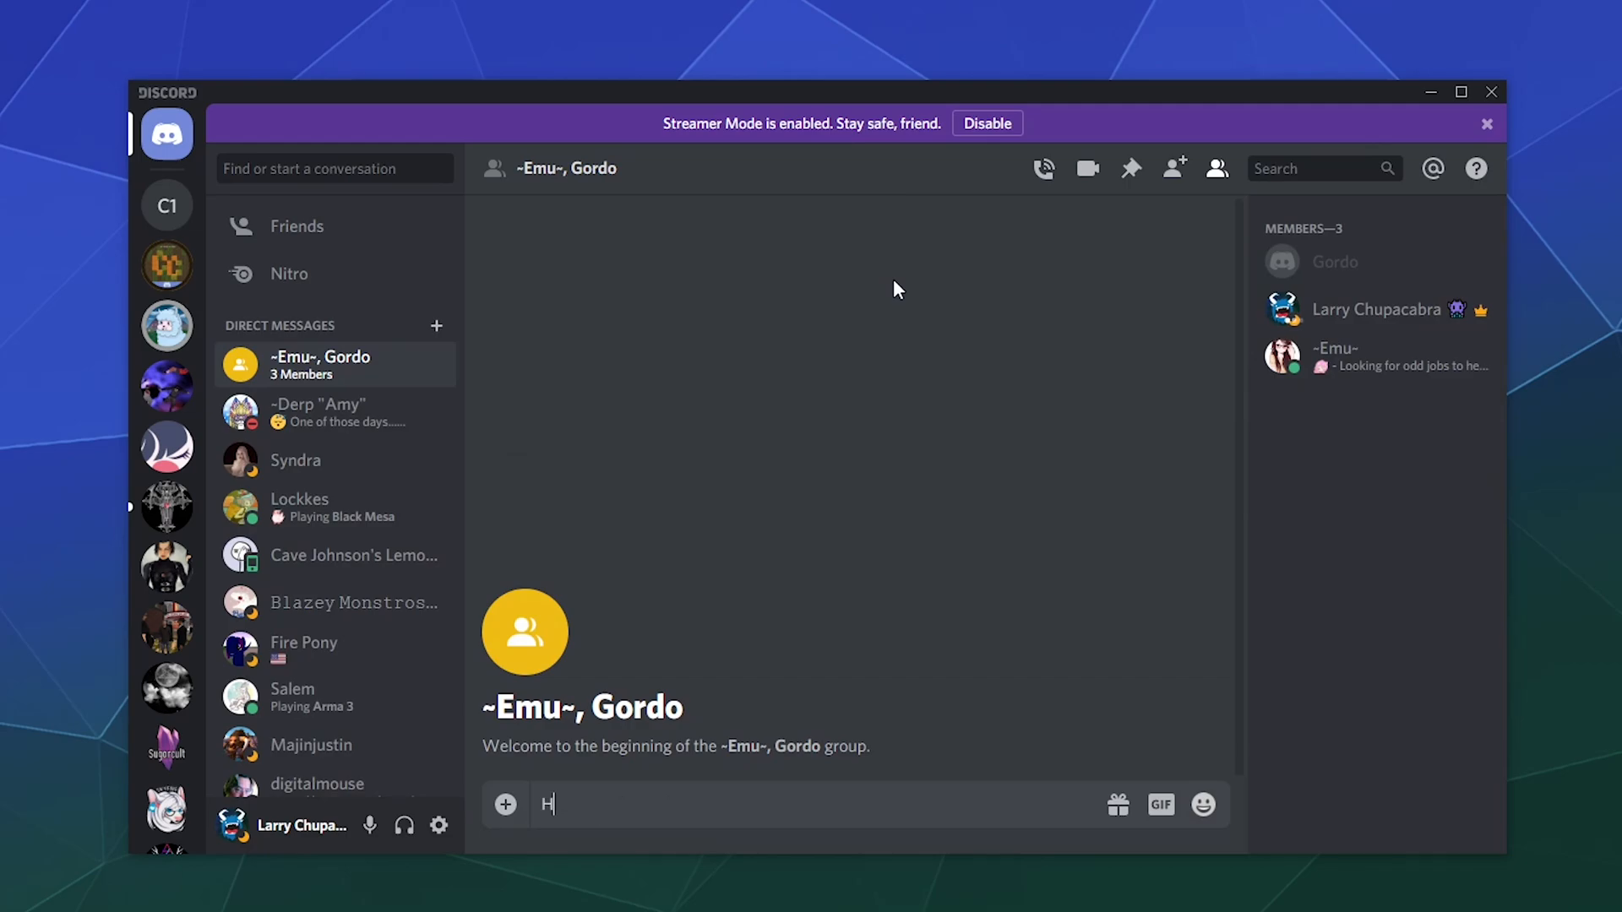
{"action": "type", "text": "Butts"}
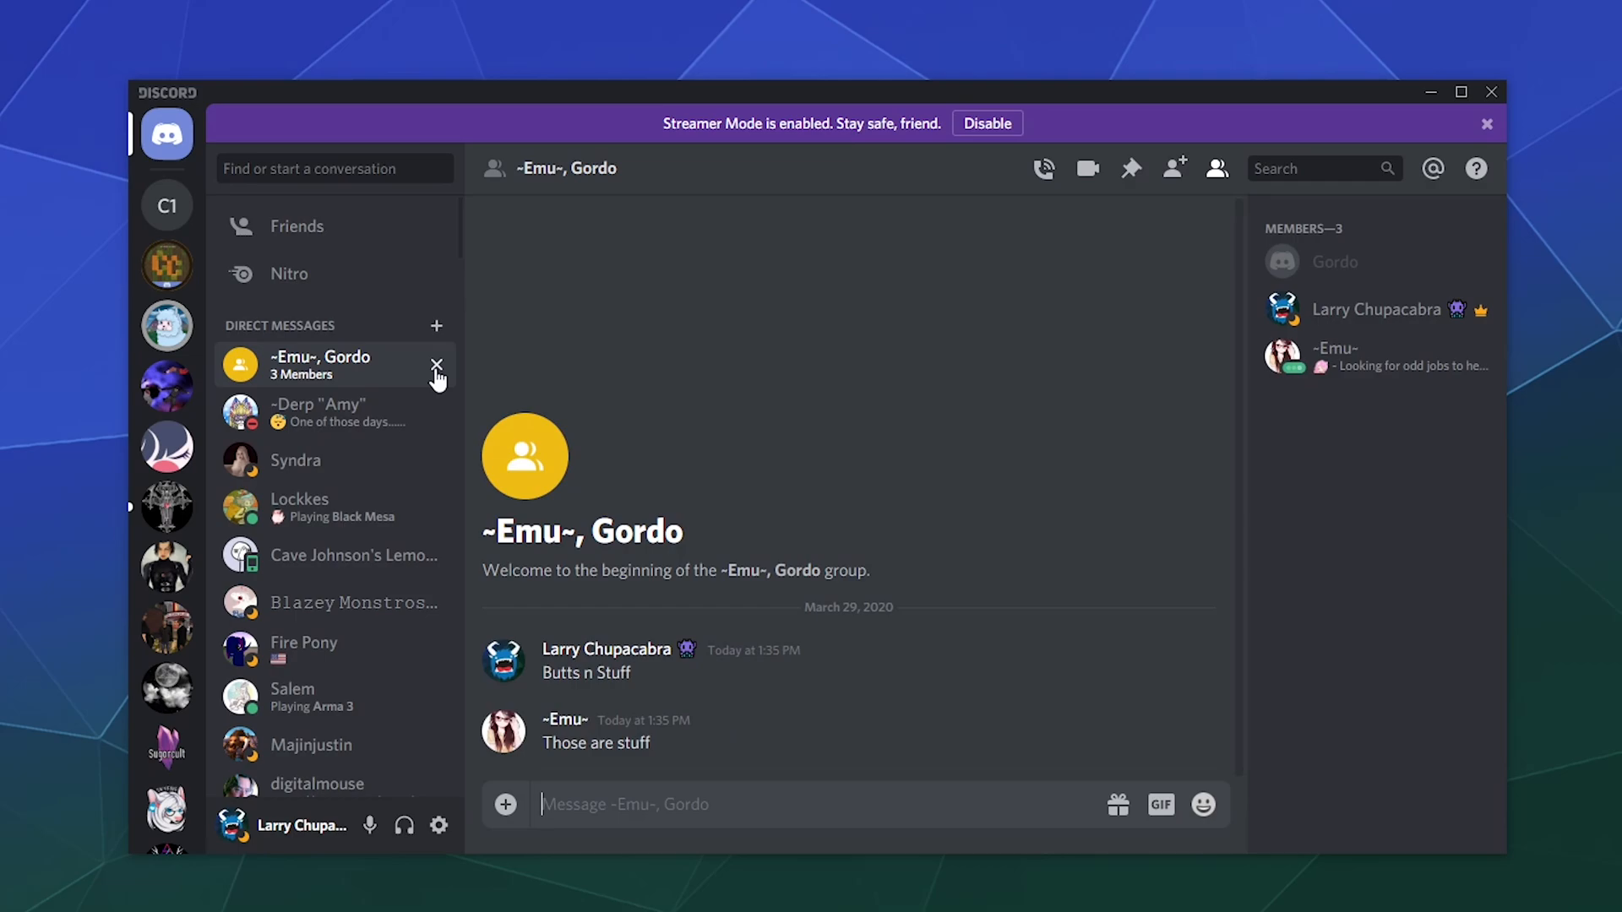
{"action": "mouse_move", "coordinate": [445, 369]}
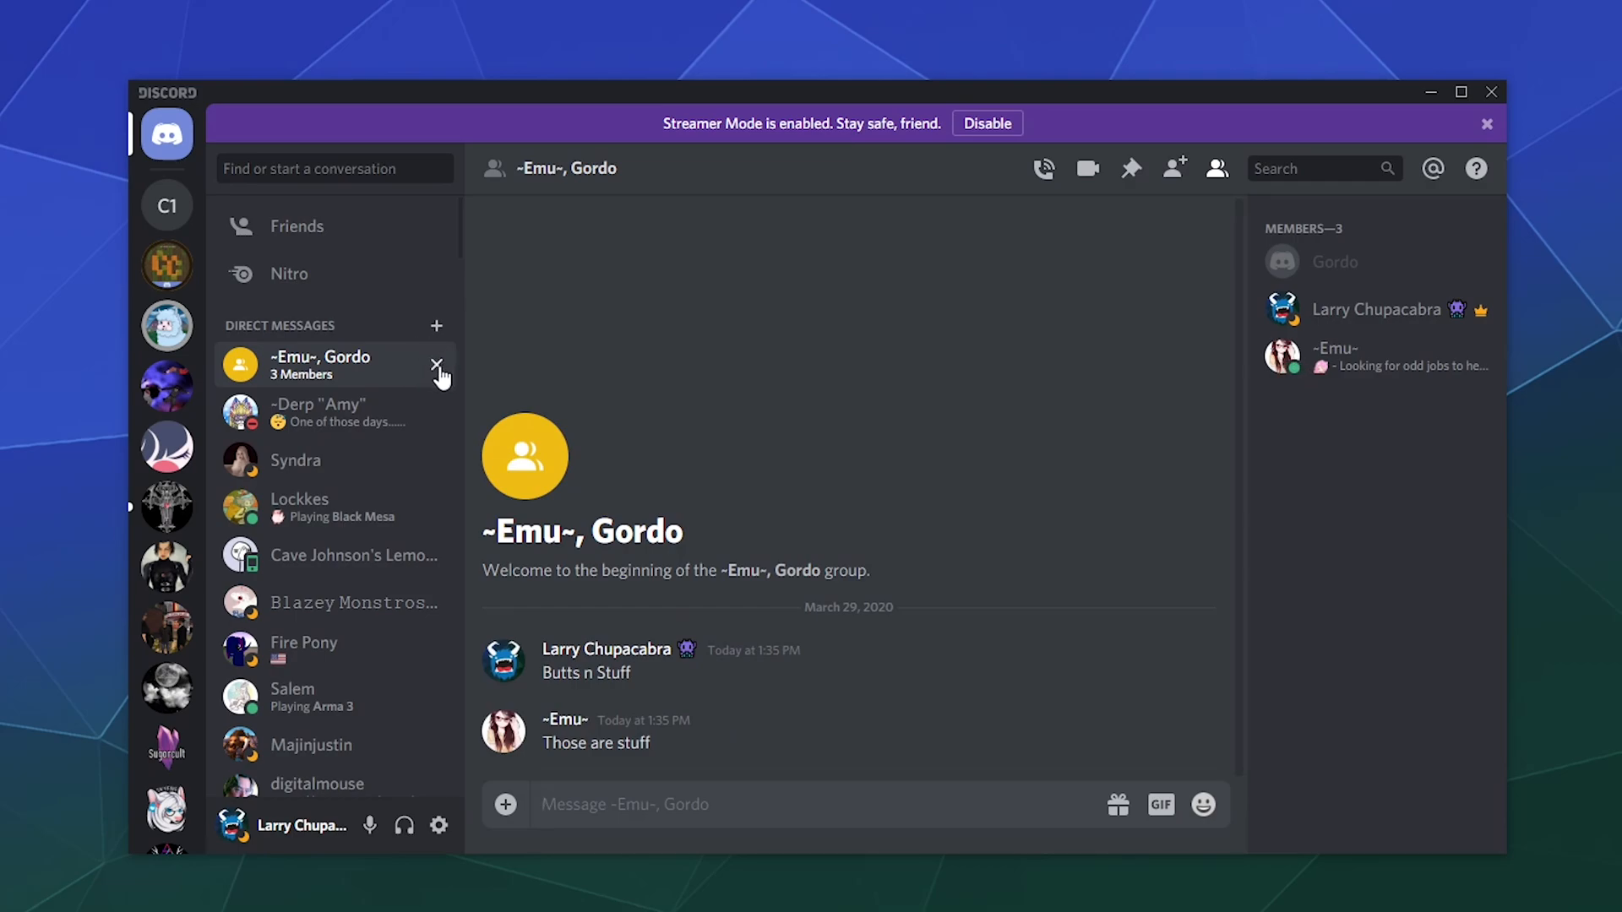
{"action": "mouse_move", "coordinate": [961, 667]}
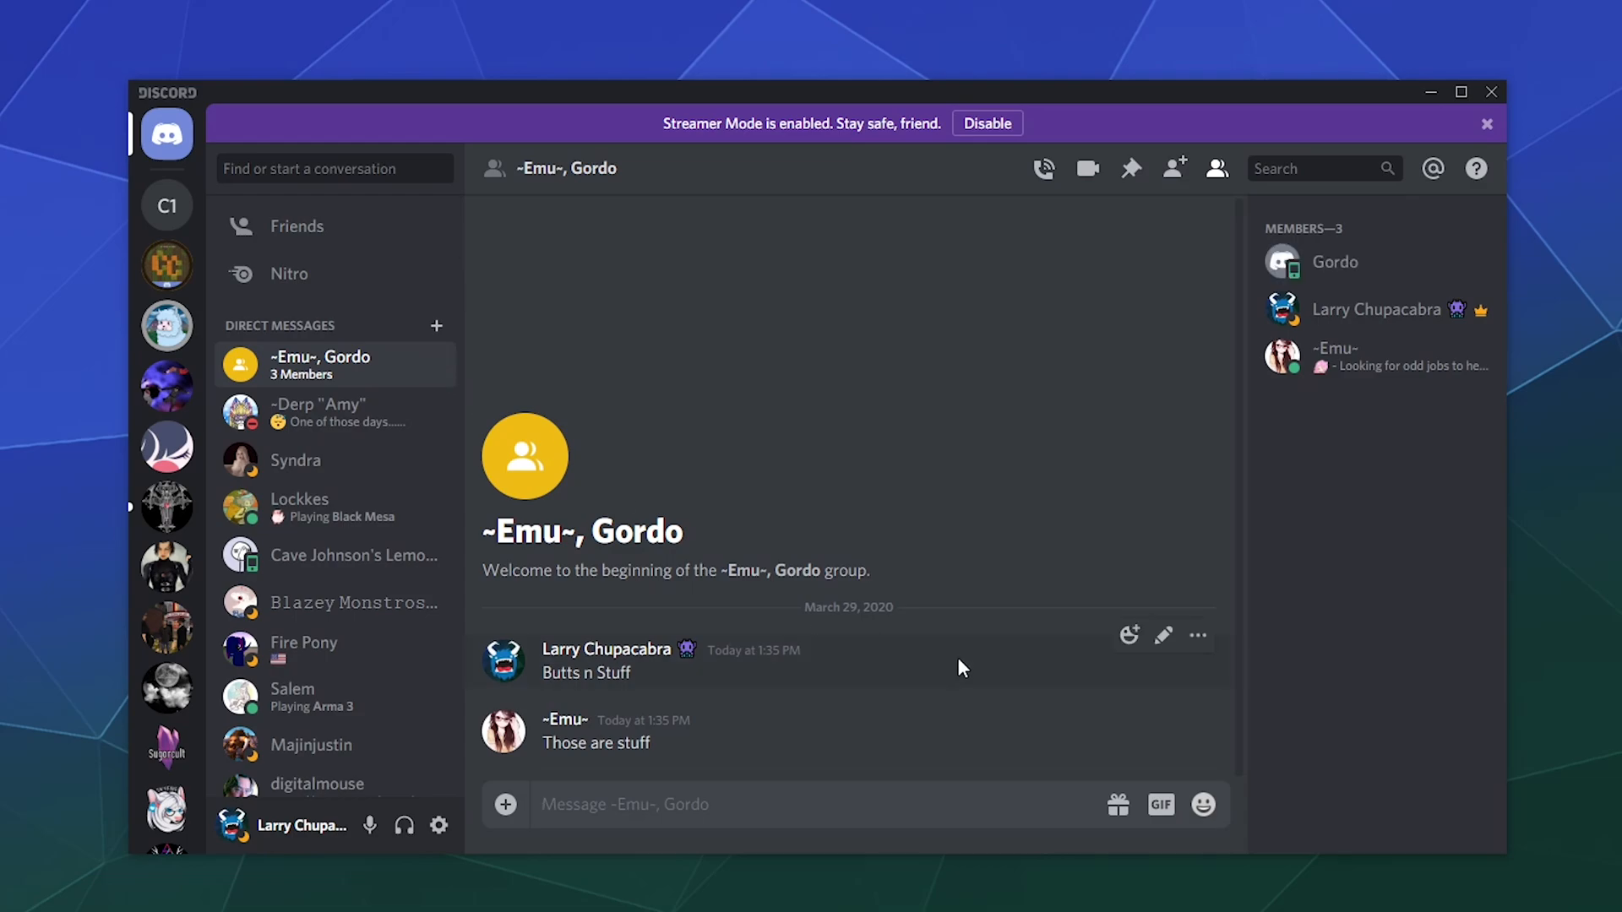
{"action": "mouse_move", "coordinate": [239, 364]}
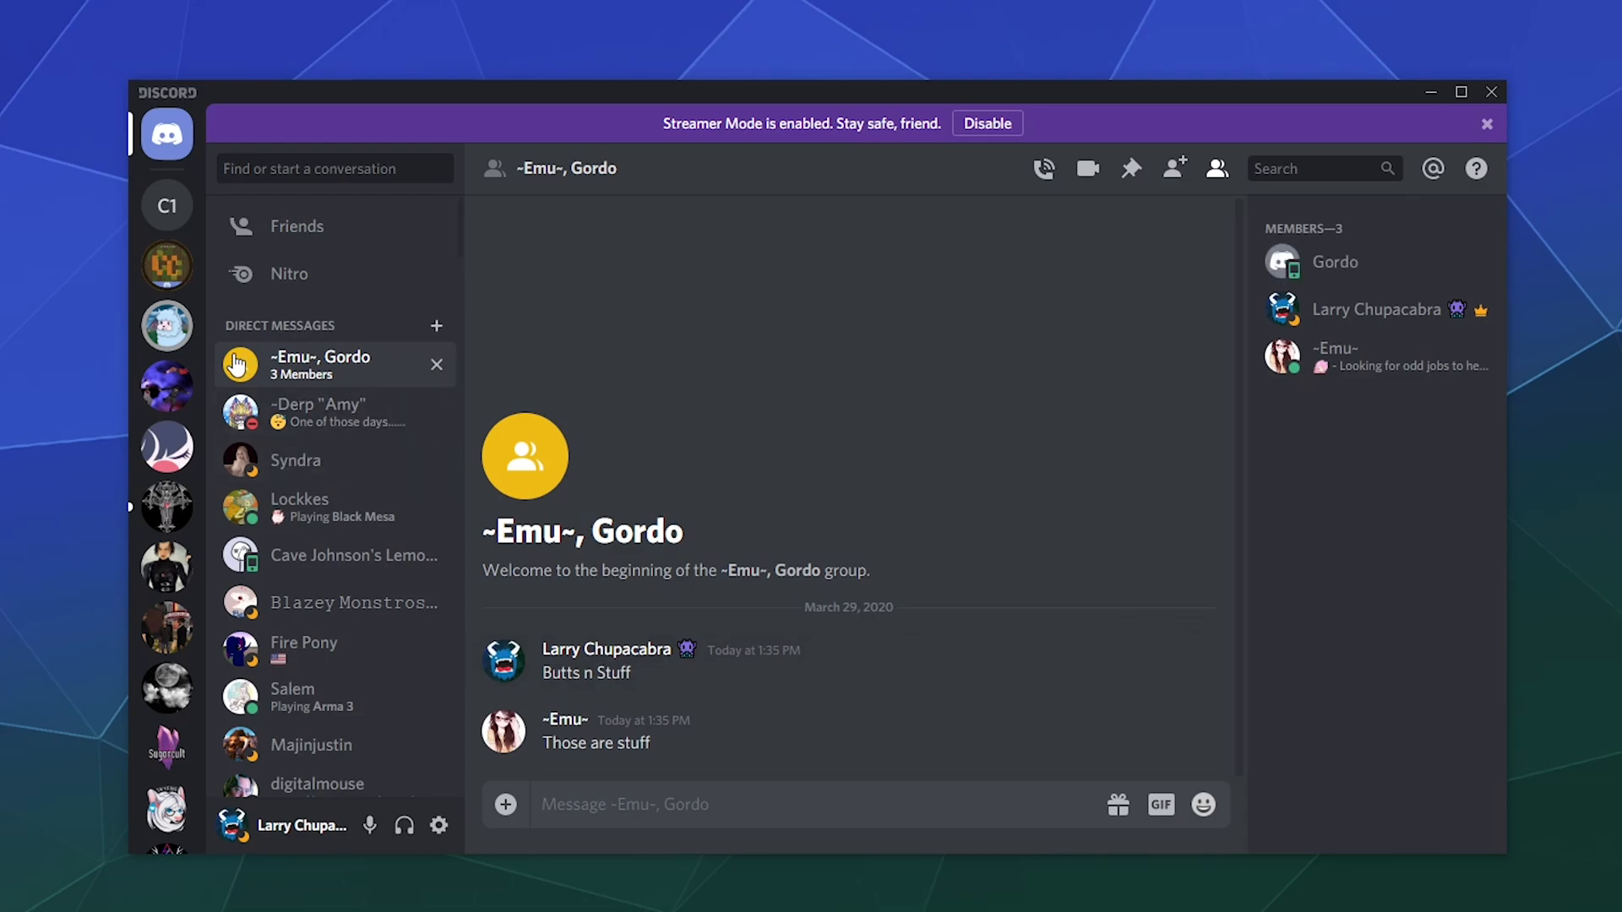
{"action": "mouse_move", "coordinate": [372, 411]}
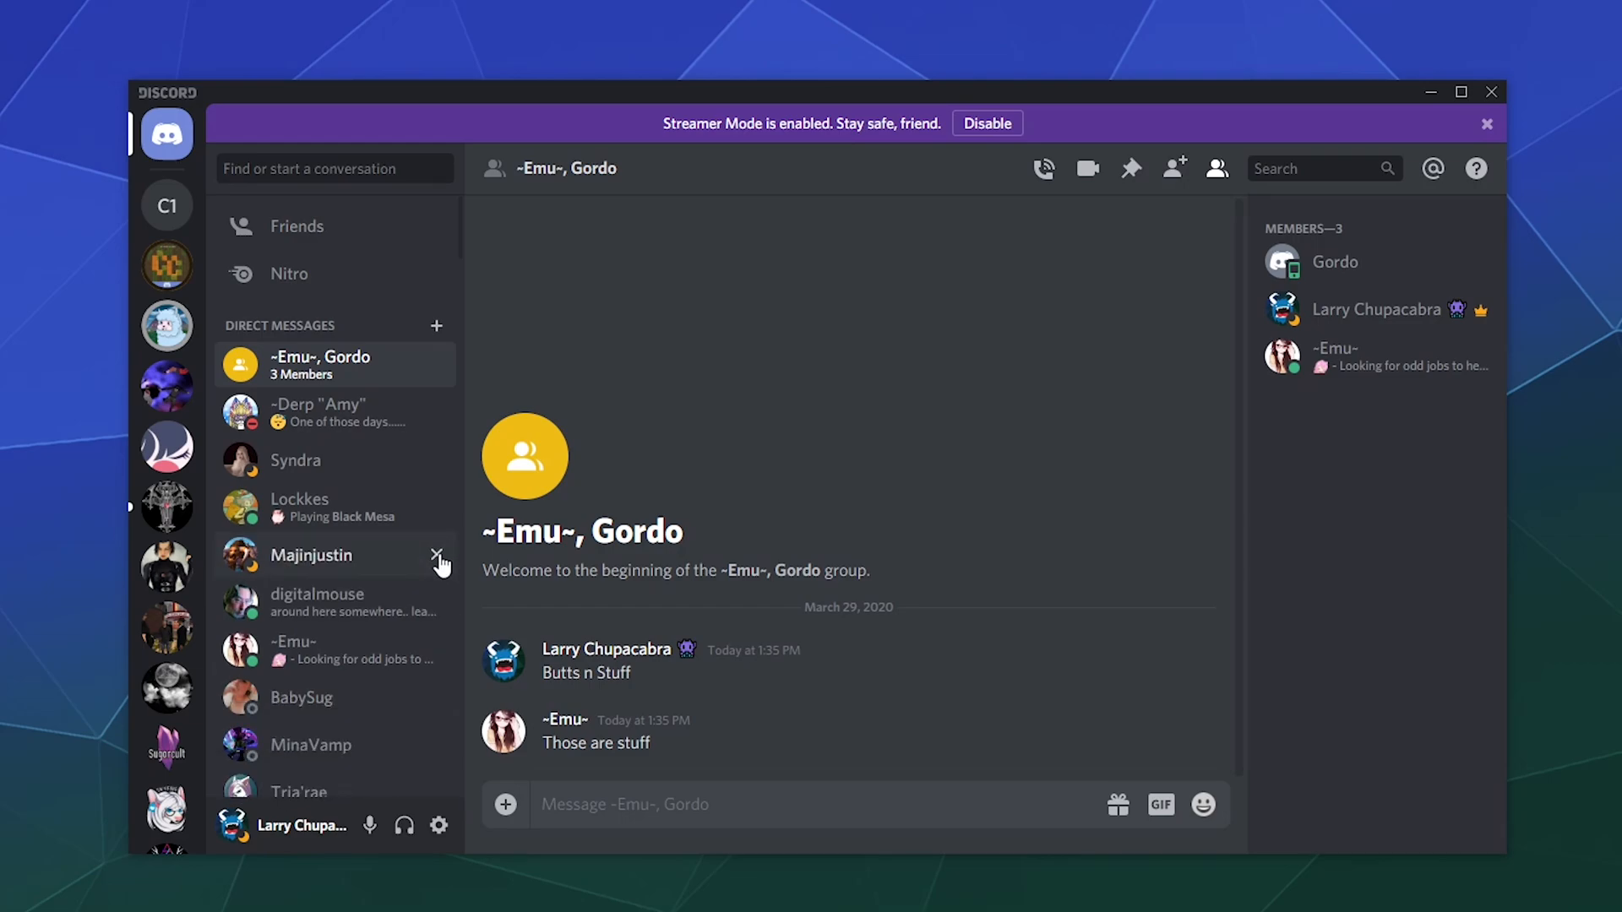
{"action": "scroll", "scroll_direction": "down", "scroll_amount": 3}
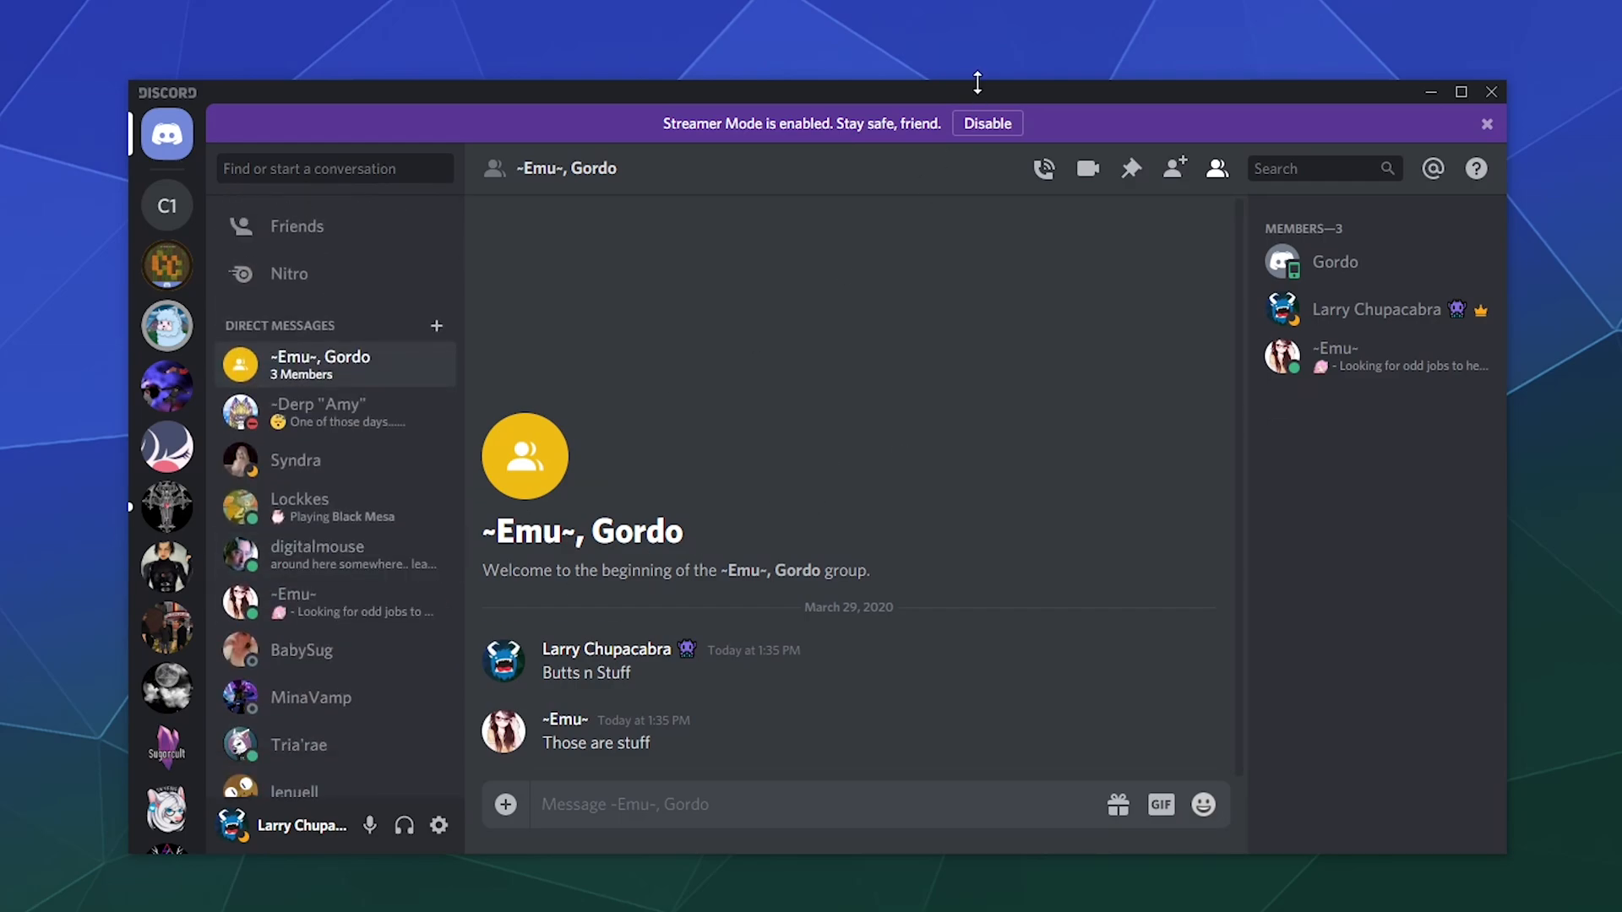
{"action": "mouse_move", "coordinate": [1174, 169]}
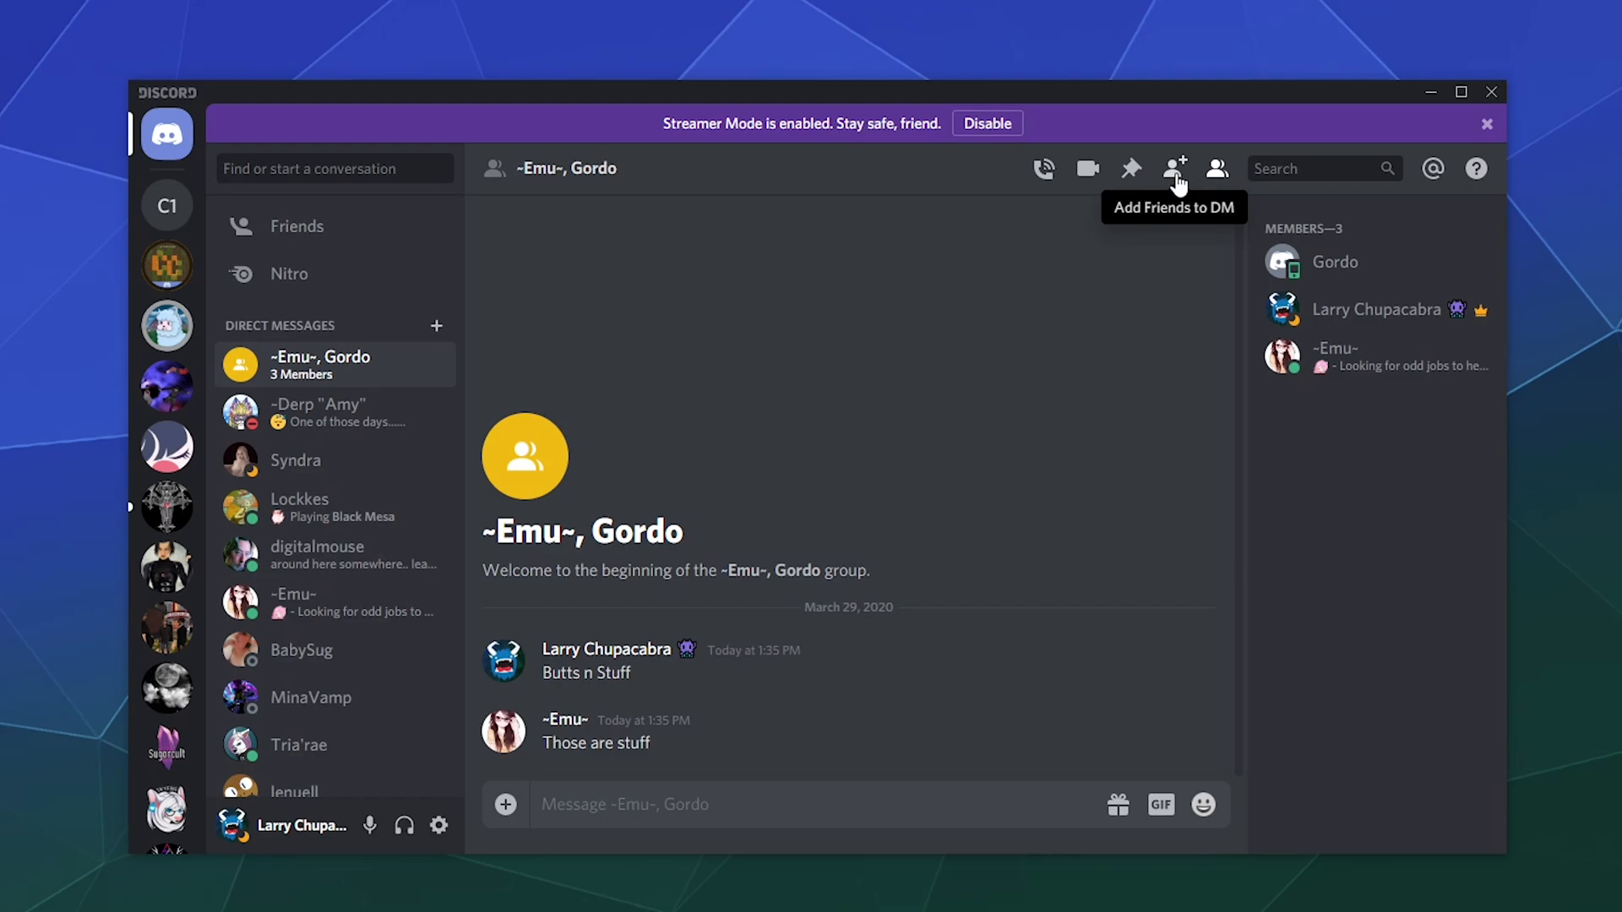
{"action": "mouse_move", "coordinate": [1042, 169]}
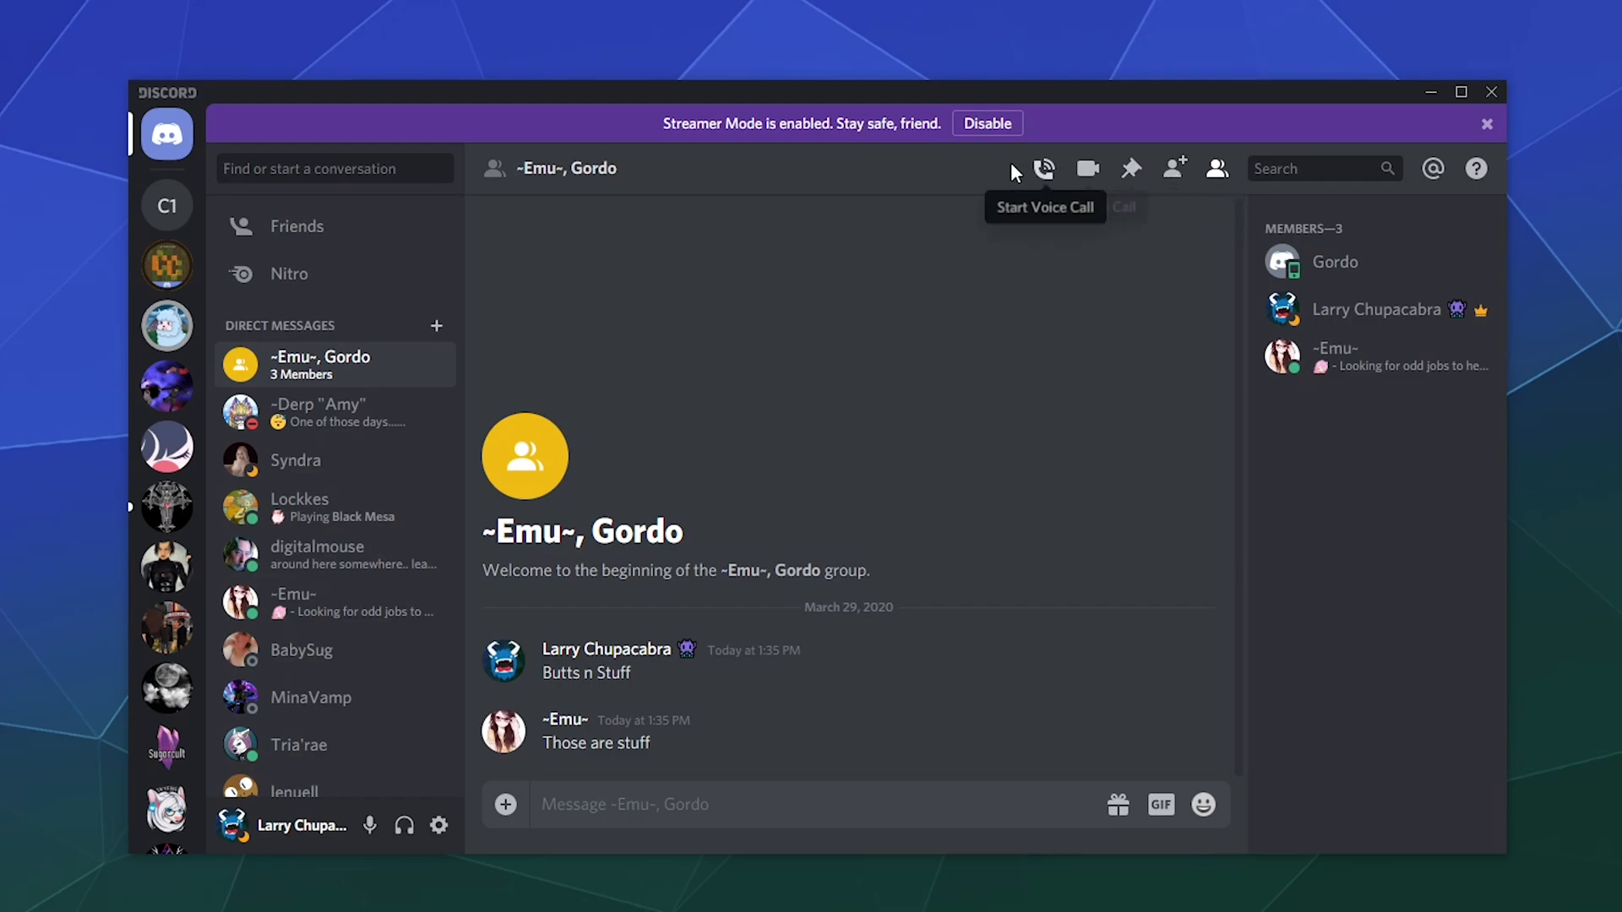
{"action": "mouse_move", "coordinate": [1086, 169]}
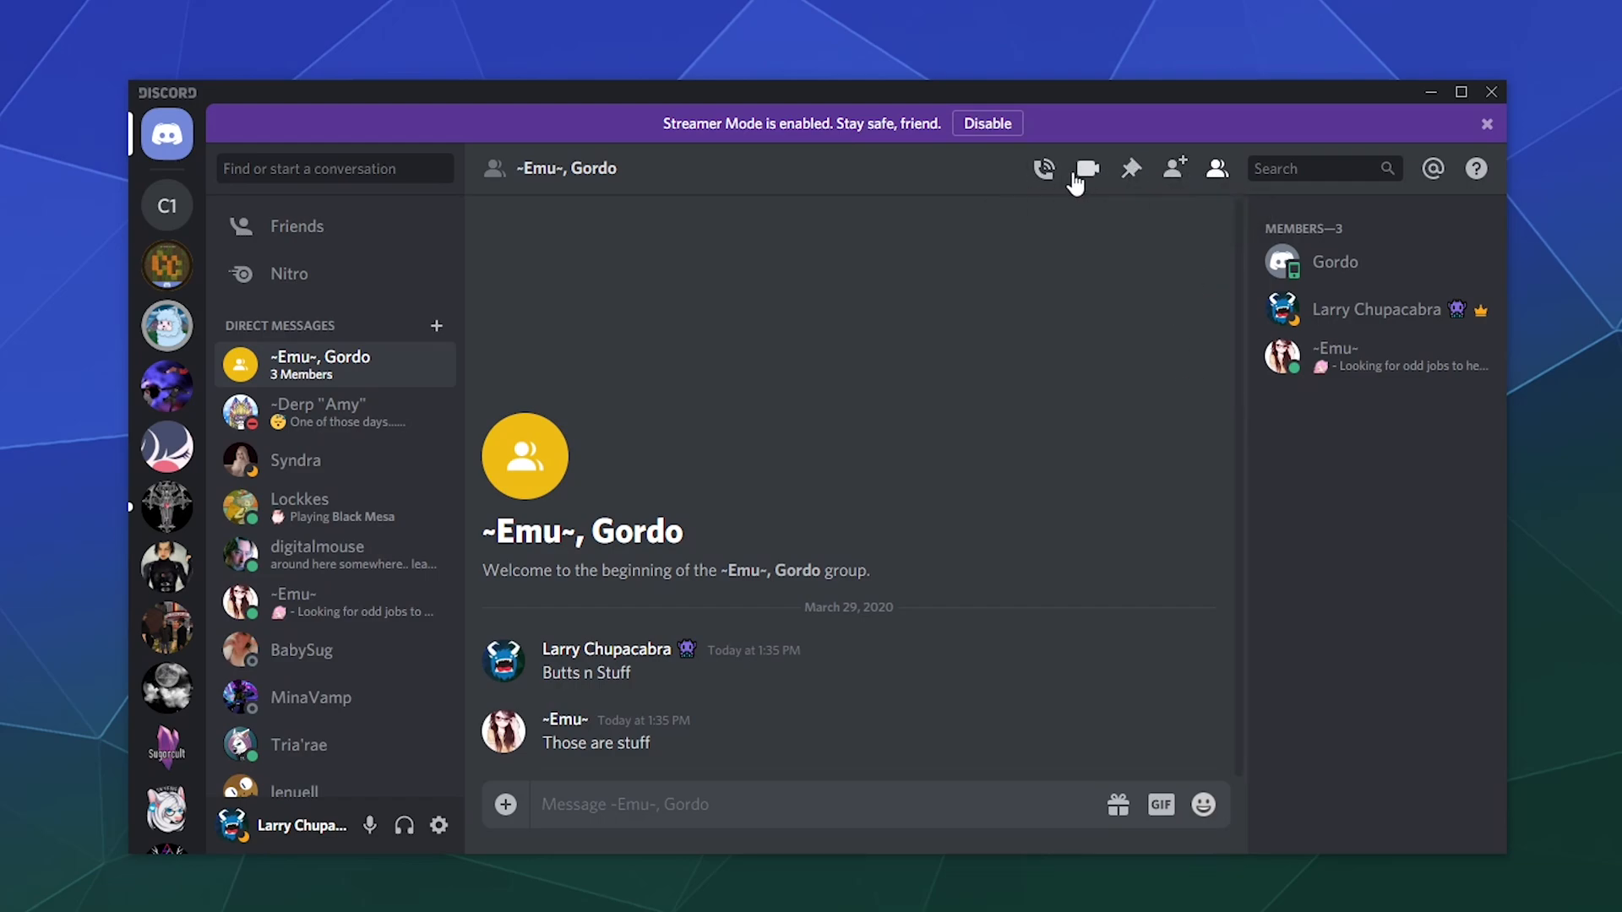
{"action": "mouse_move", "coordinate": [1174, 167]}
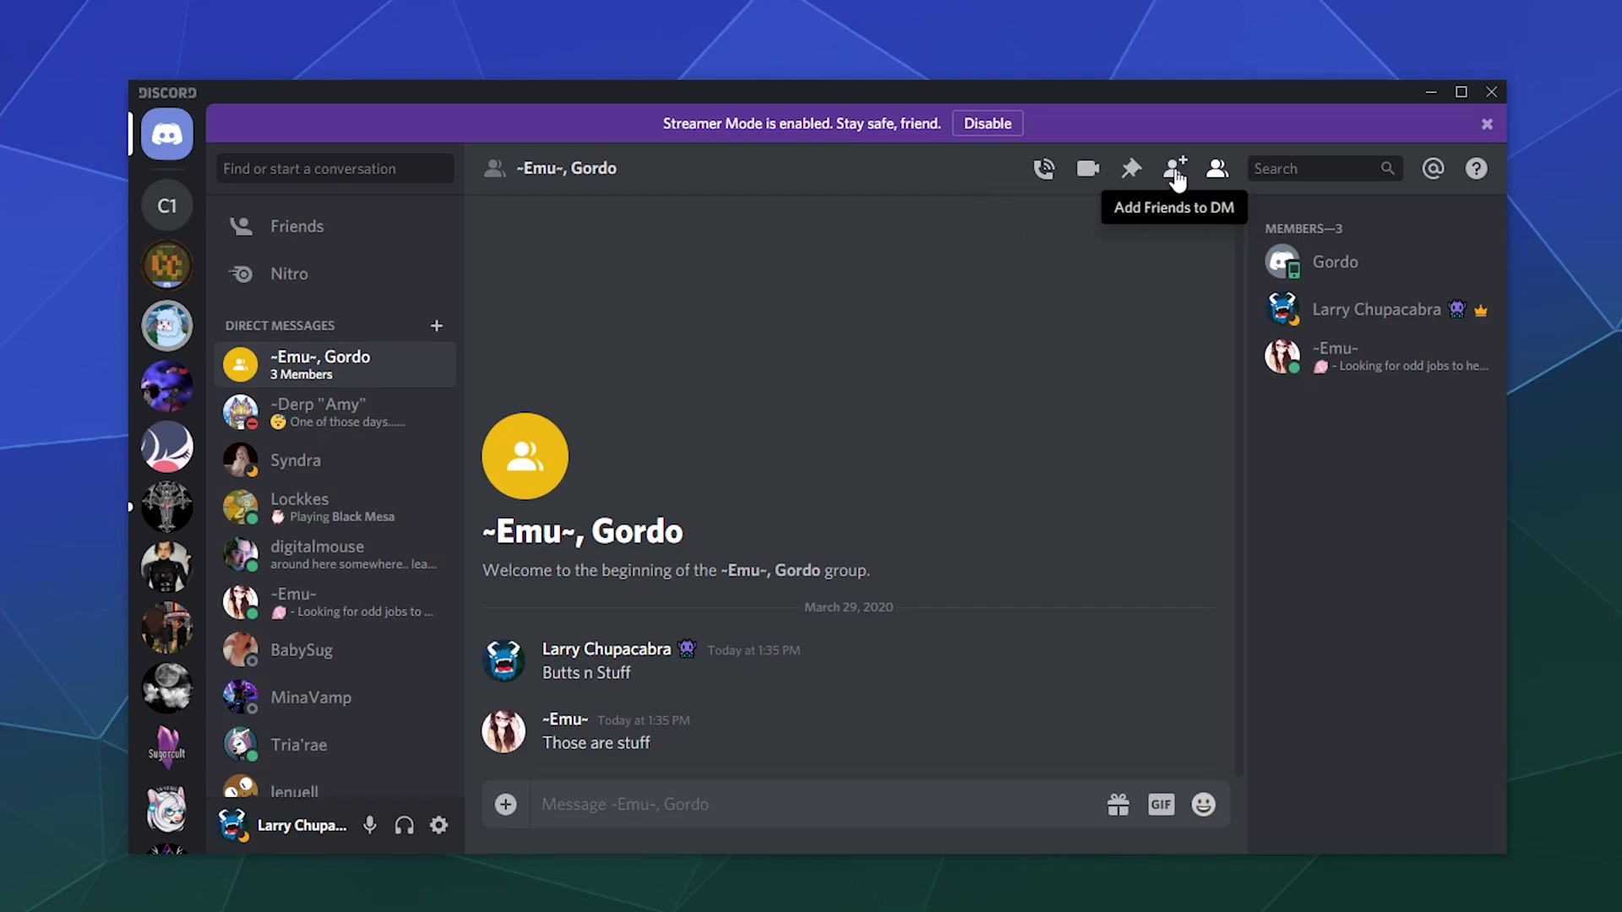
{"action": "mouse_move", "coordinate": [1358, 483]}
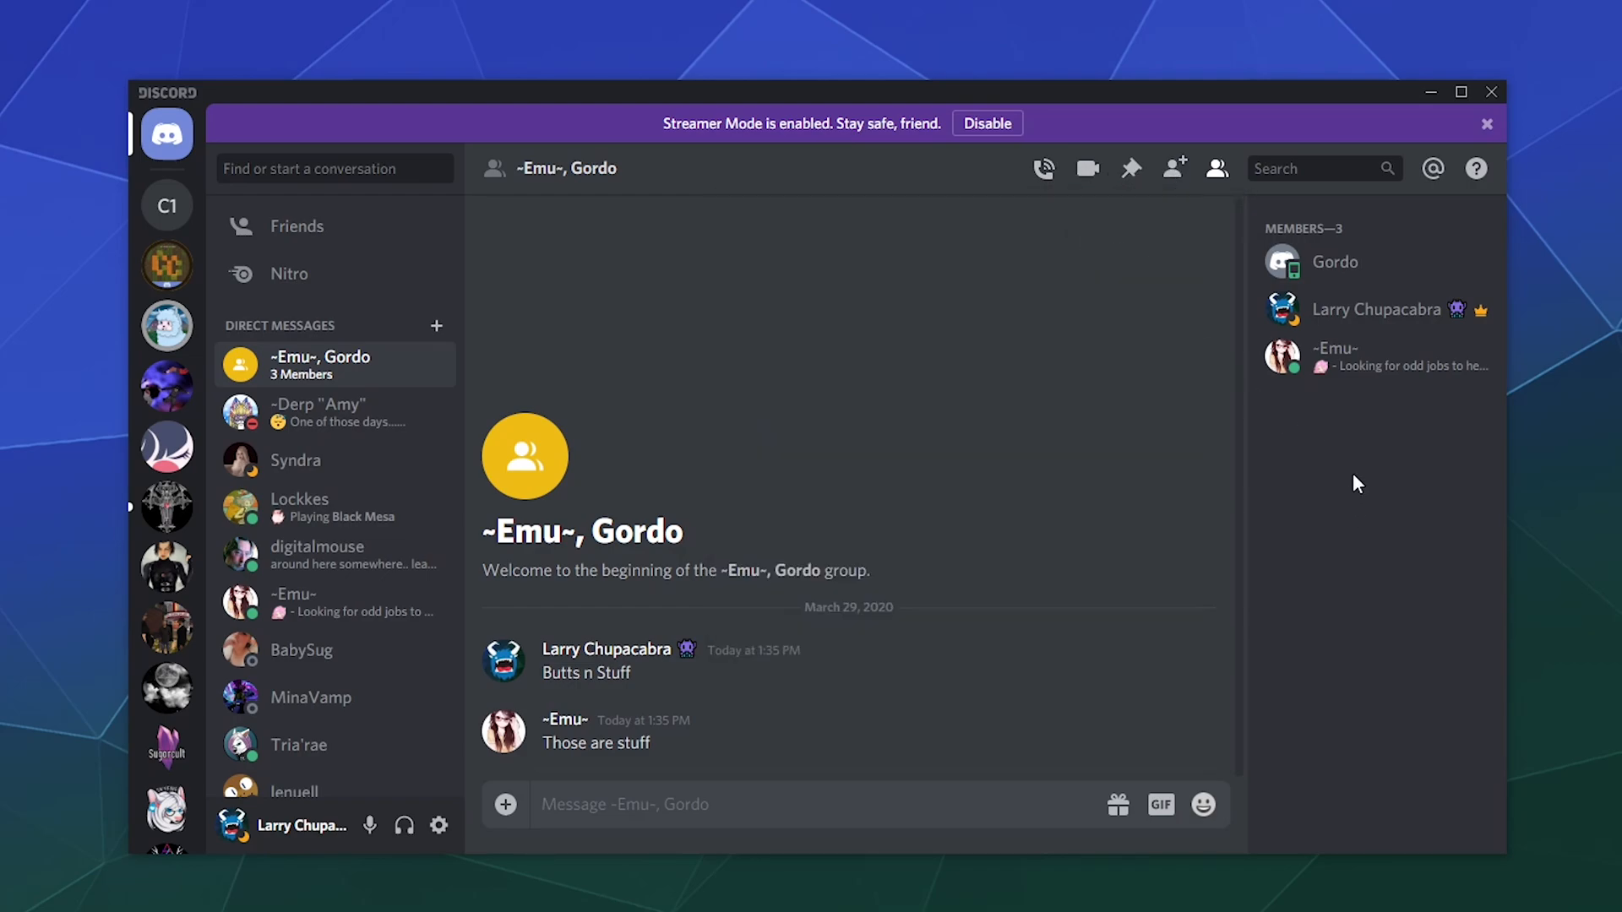
{"action": "mouse_move", "coordinate": [1481, 313]}
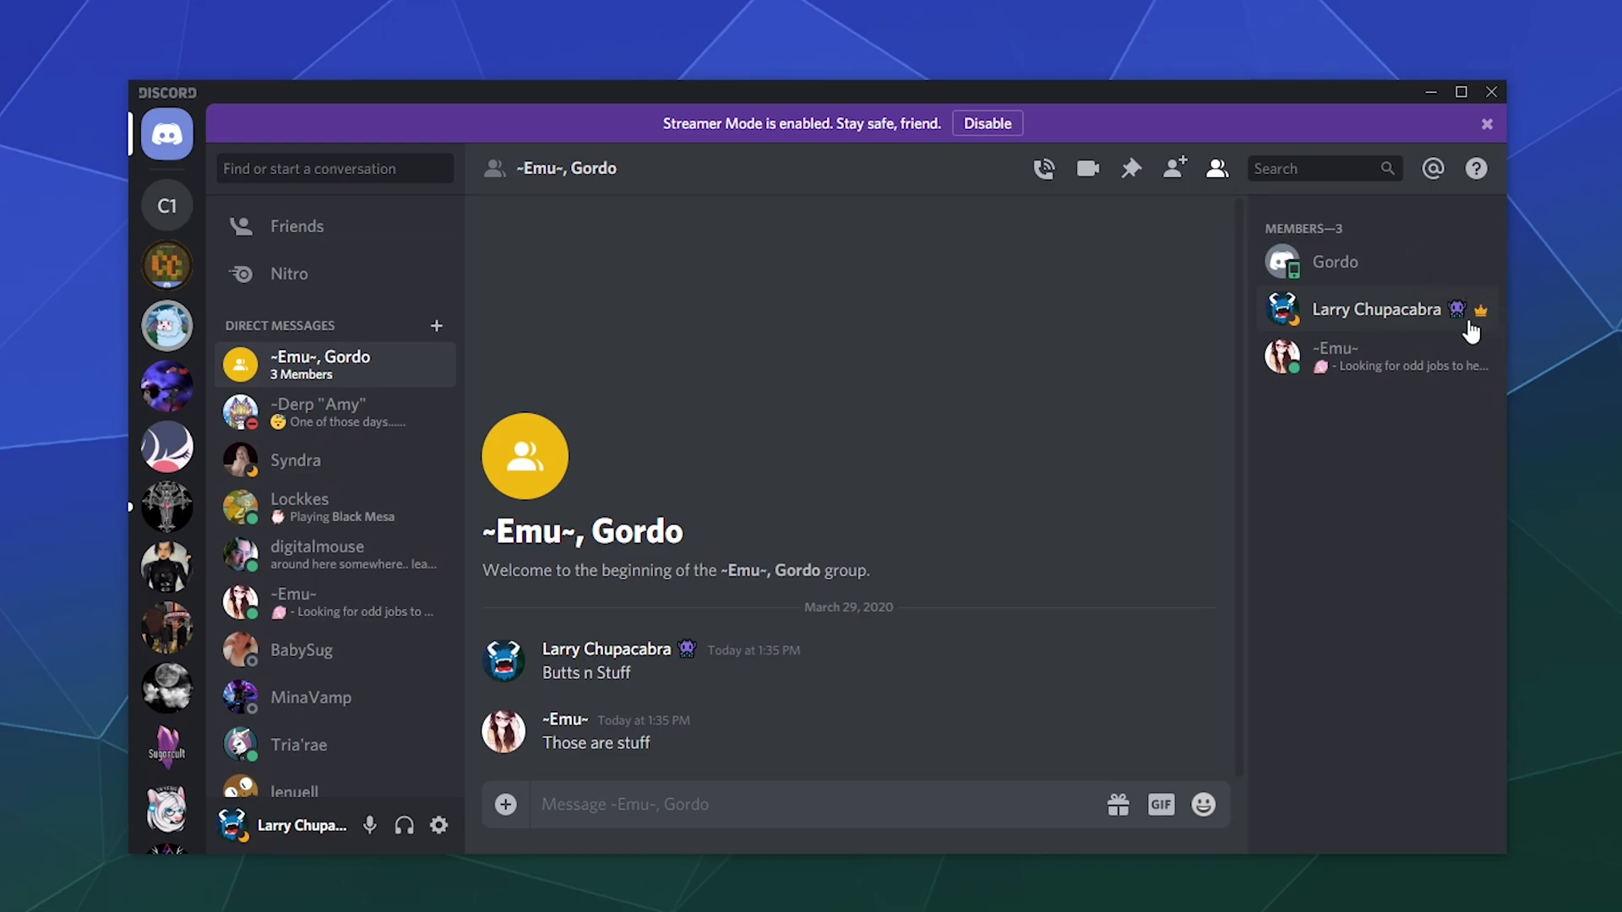
{"action": "mouse_move", "coordinate": [1481, 310]}
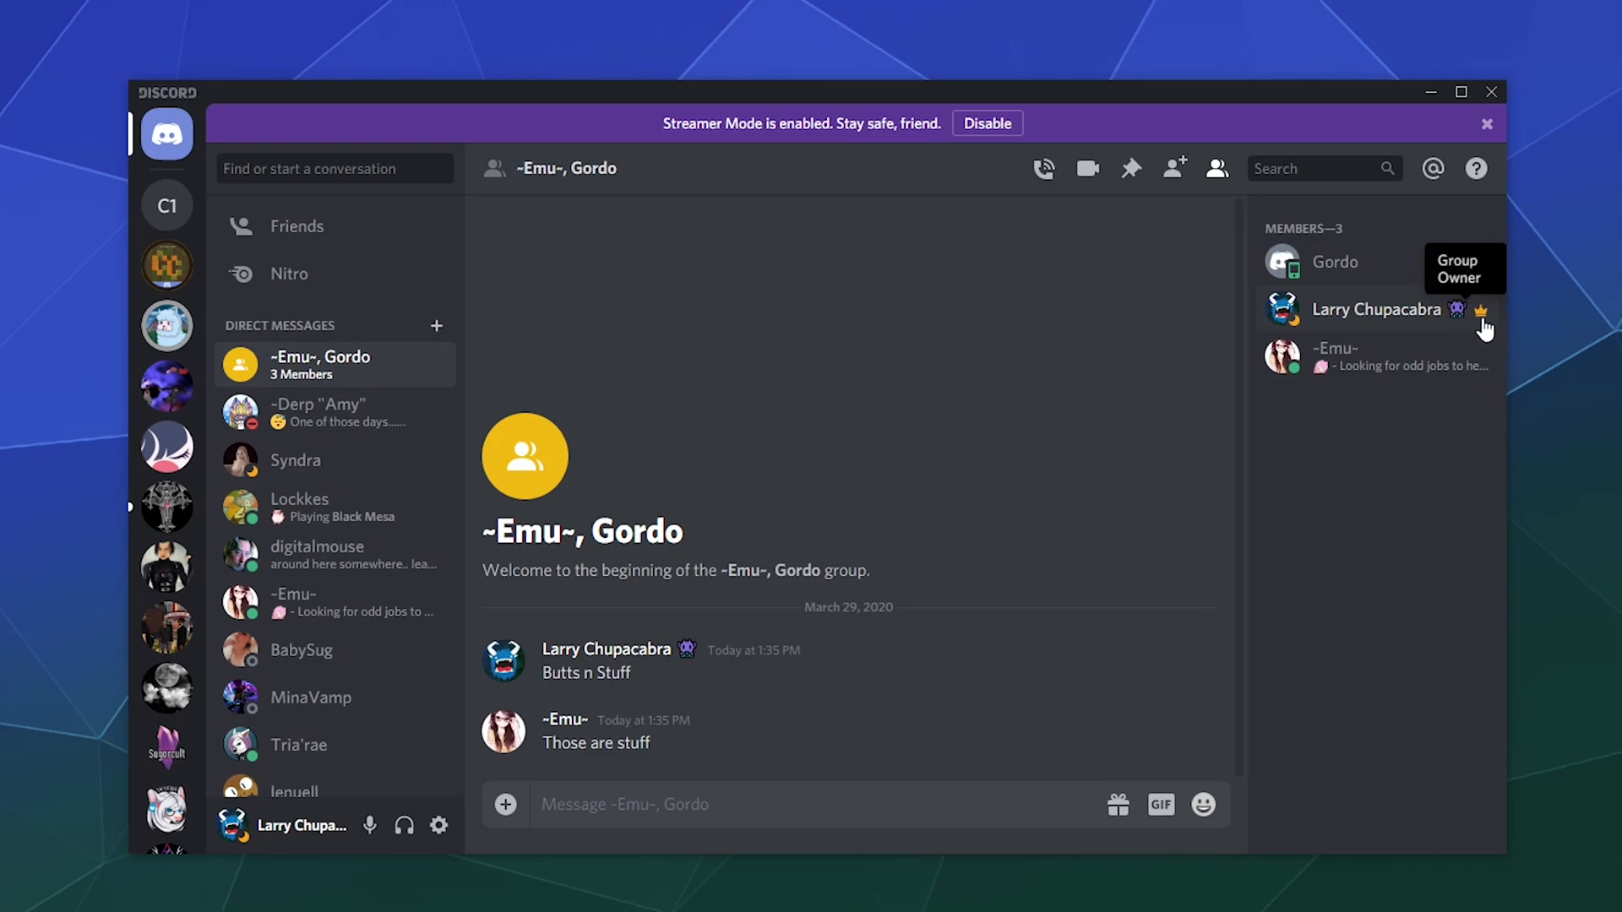
{"action": "right_click", "coordinate": [1365, 356]}
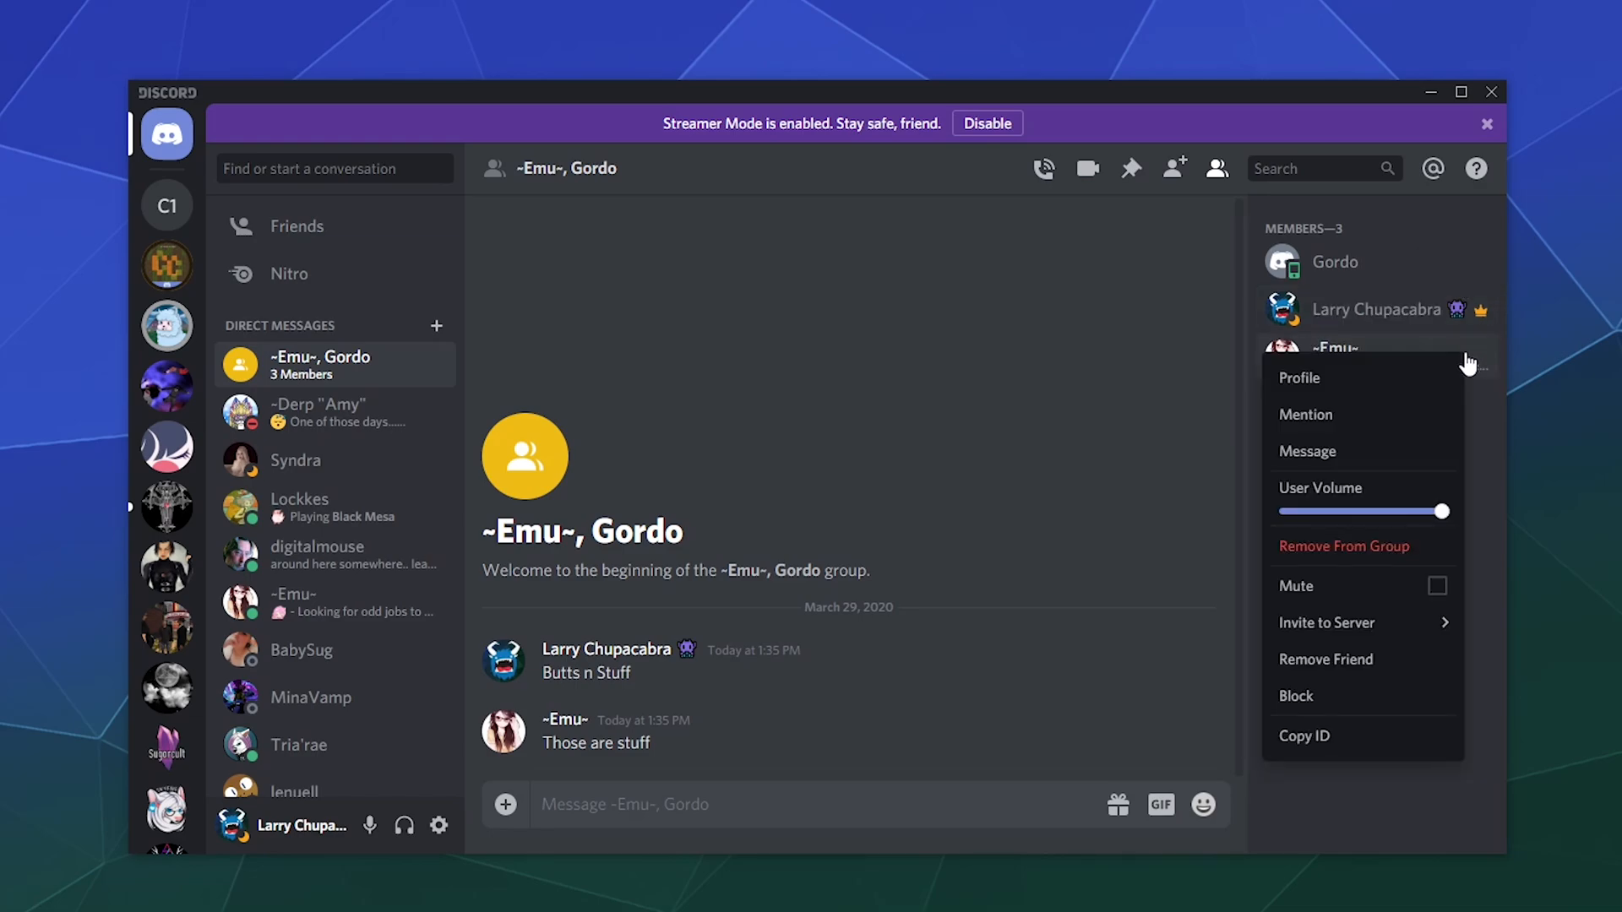
{"action": "left_click", "coordinate": [1497, 487]}
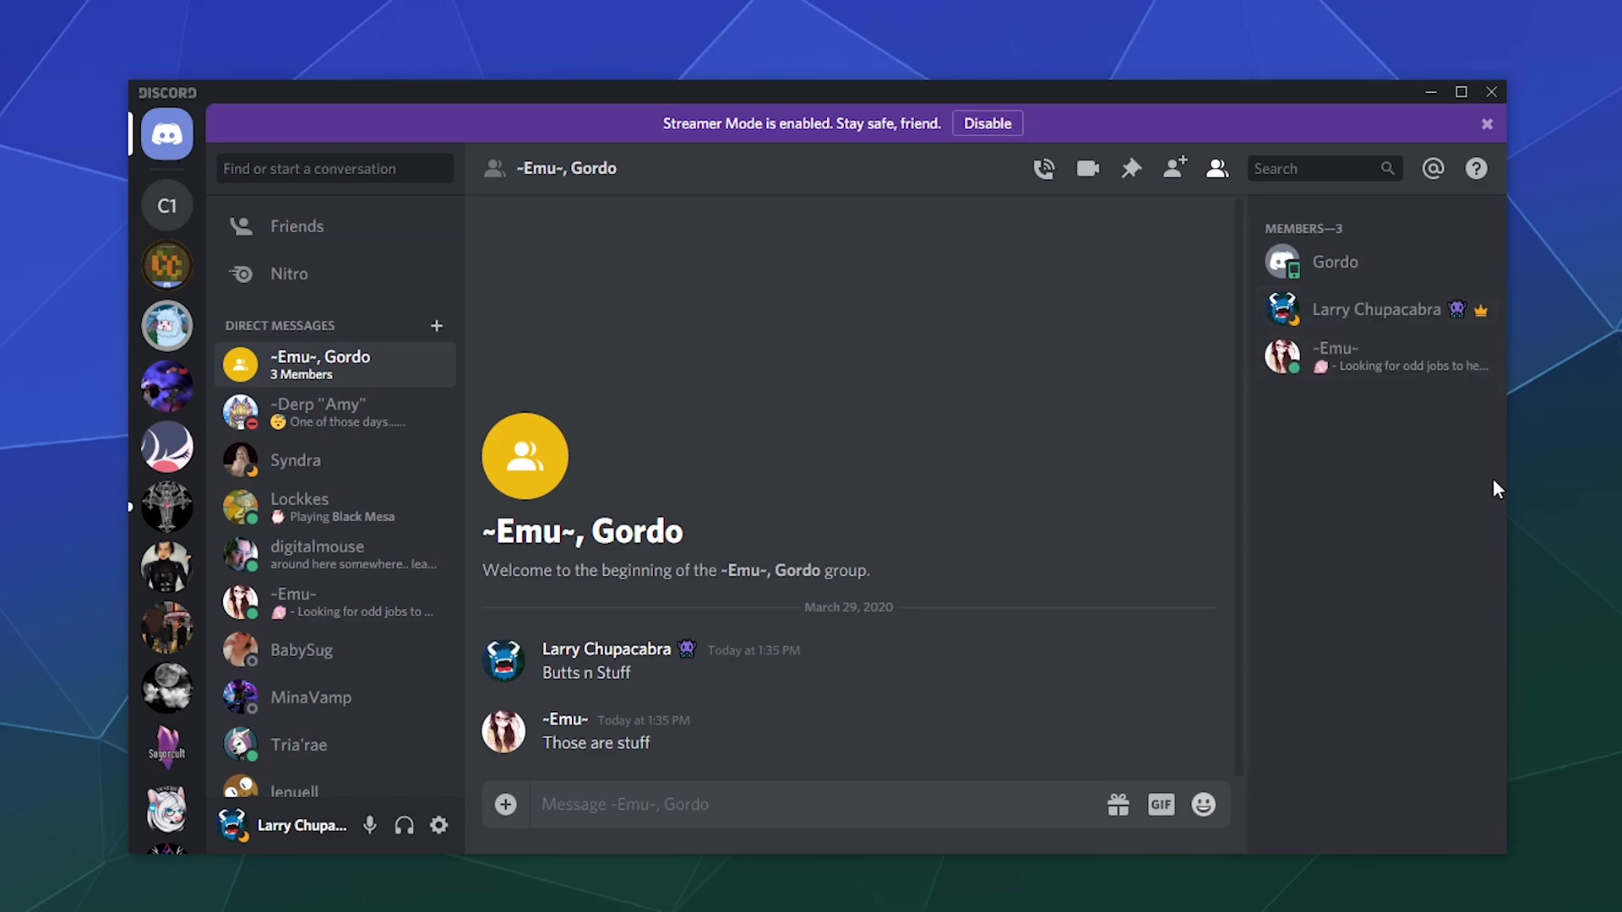
{"action": "mouse_move", "coordinate": [1402, 365]}
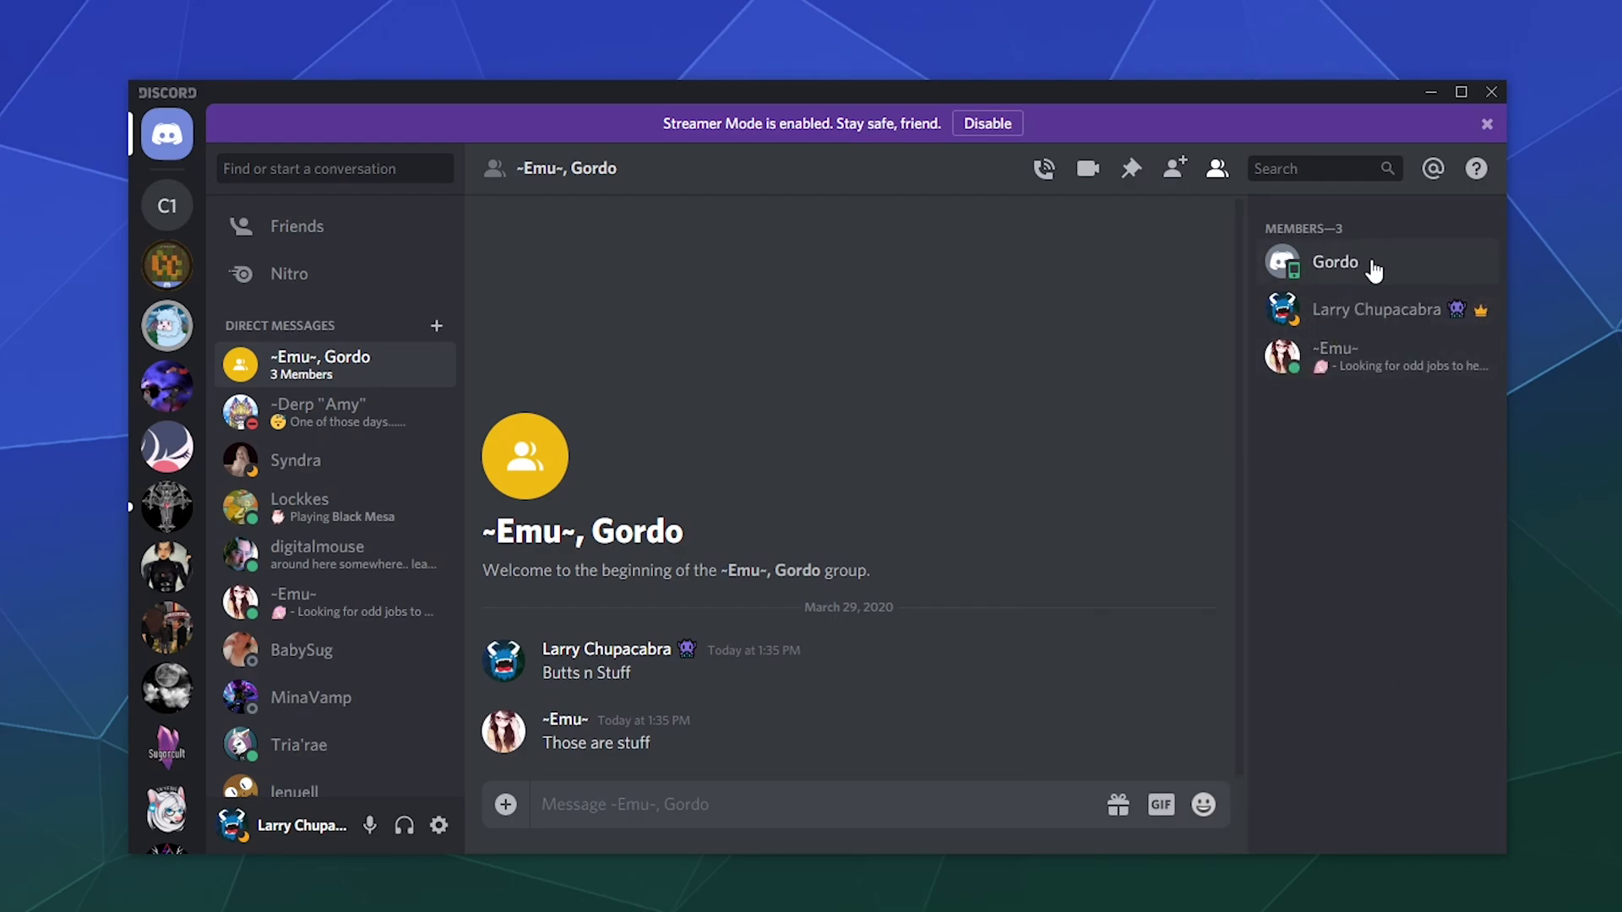
{"action": "right_click", "coordinate": [1334, 262]}
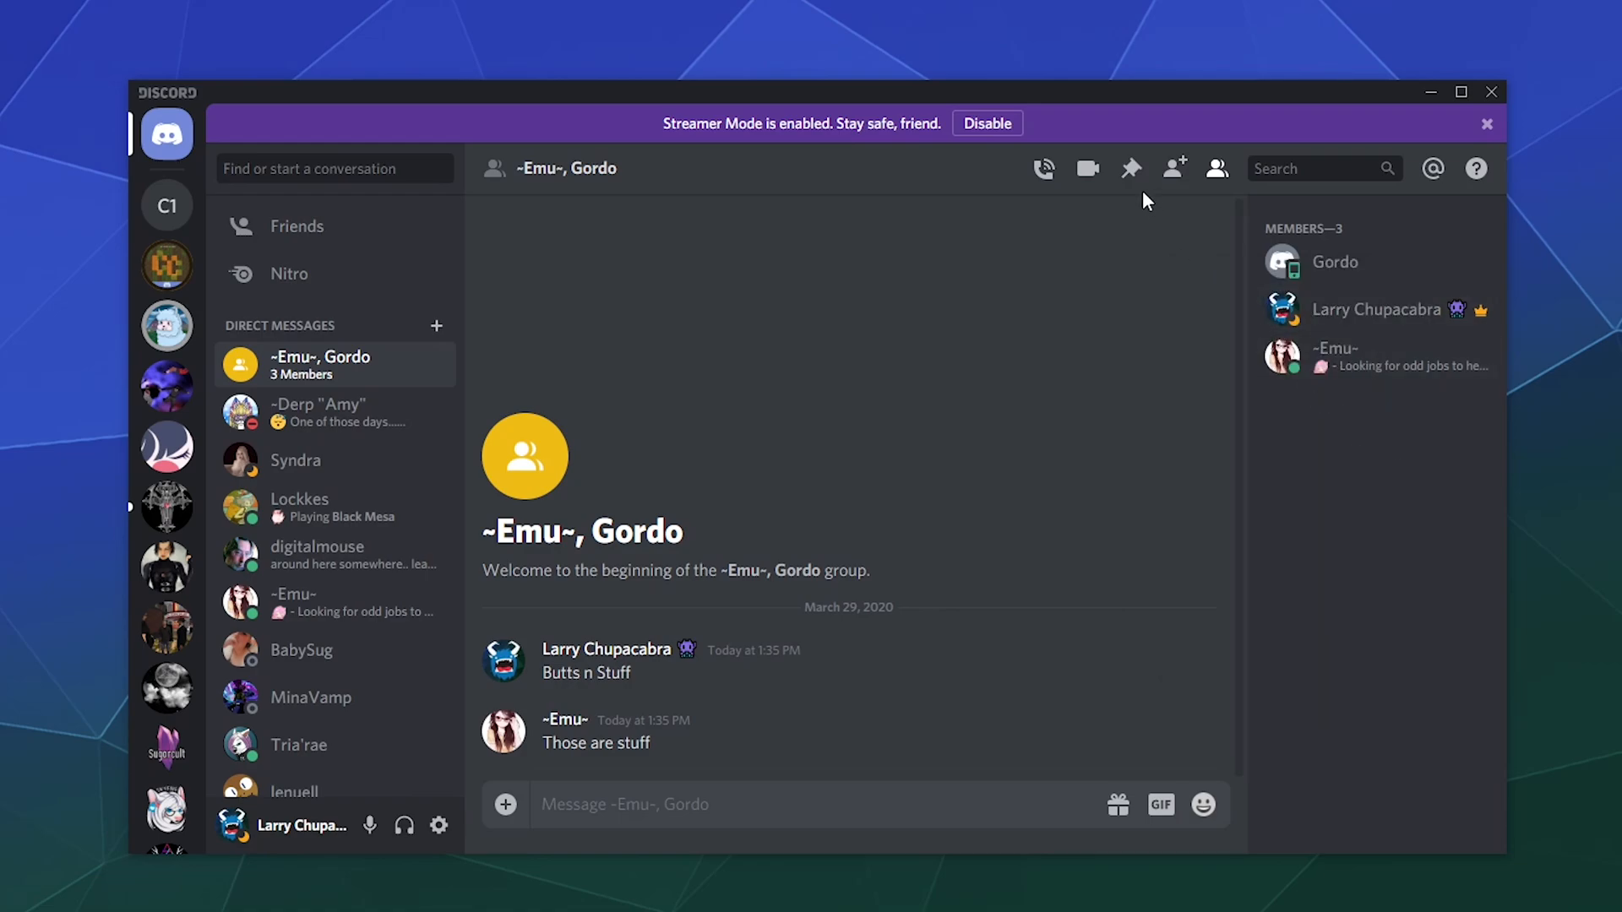
{"action": "mouse_move", "coordinate": [1132, 168]}
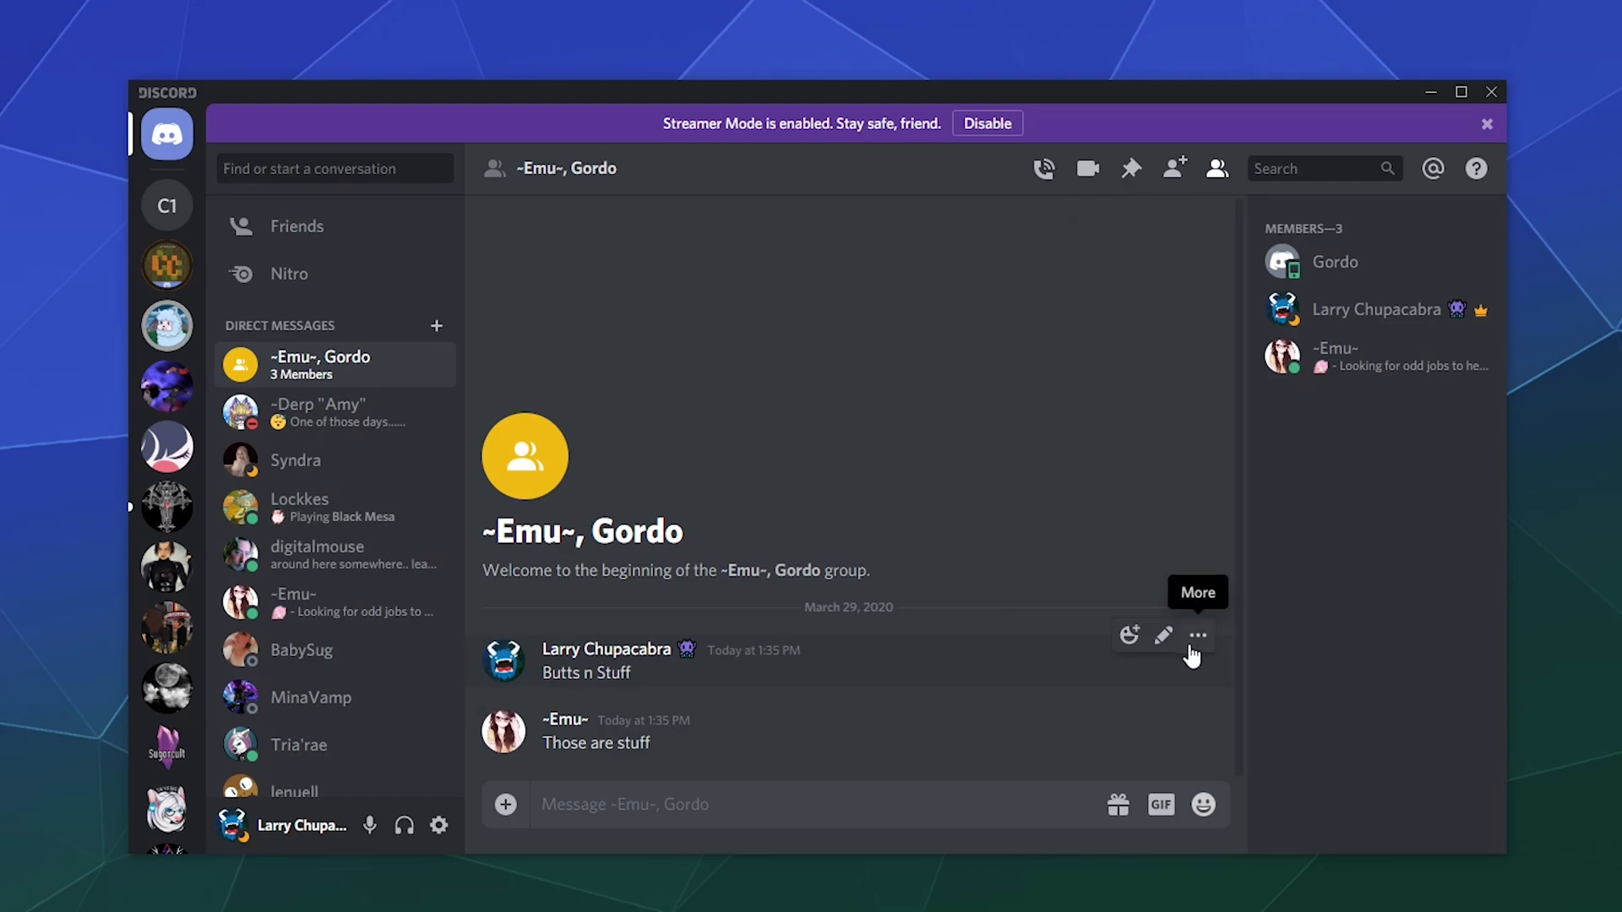
{"action": "left_click", "coordinate": [1198, 635]}
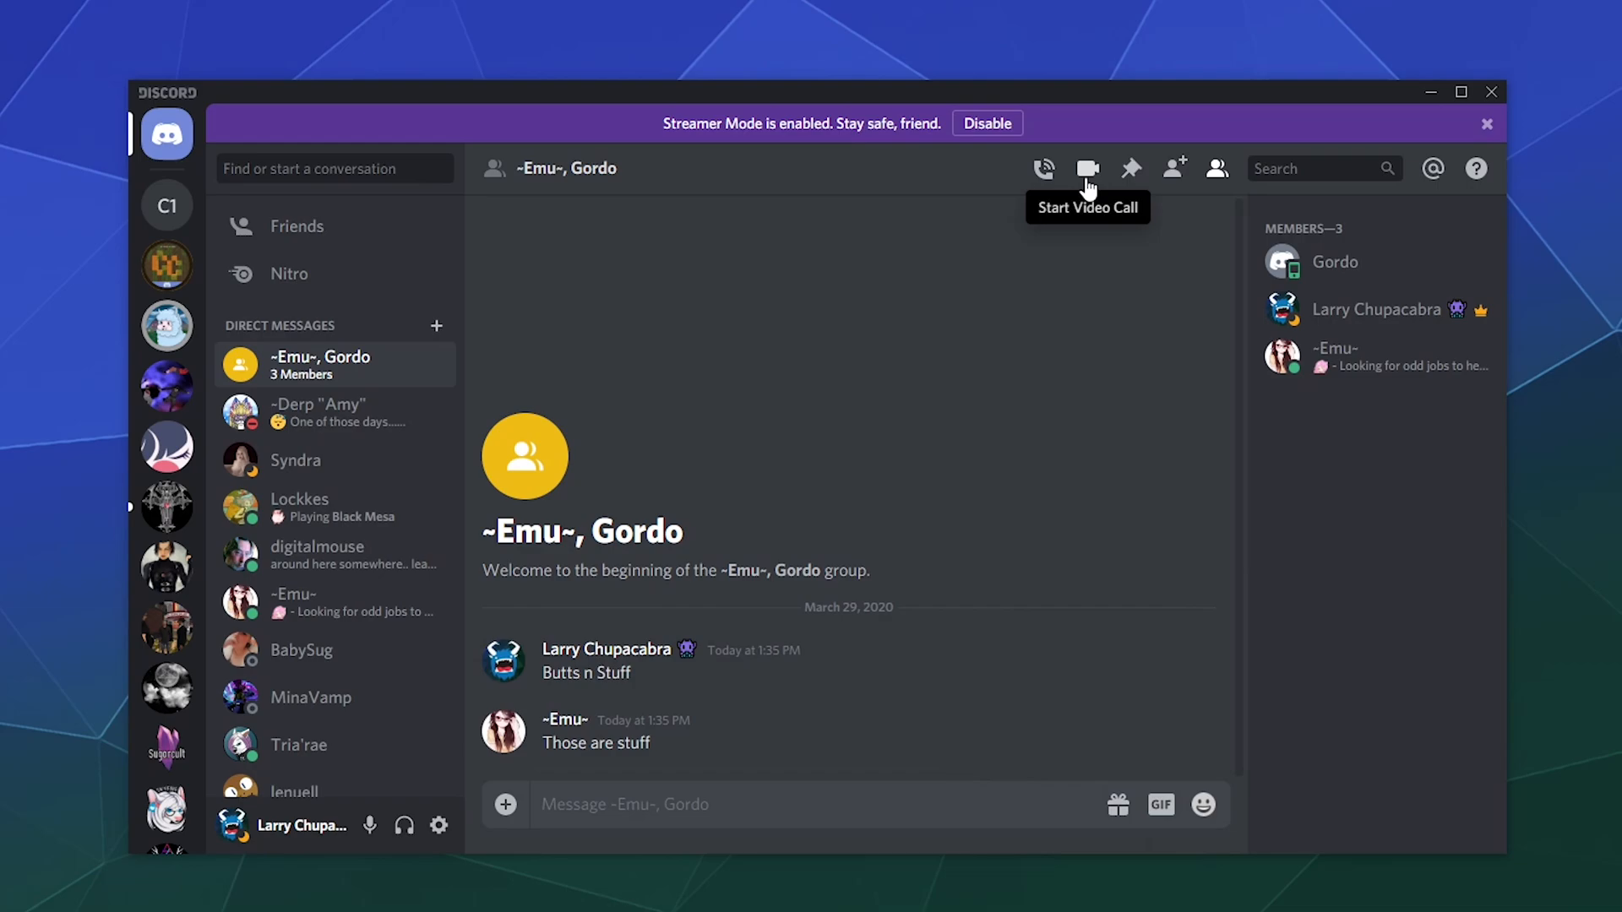
{"action": "mouse_move", "coordinate": [1042, 169]}
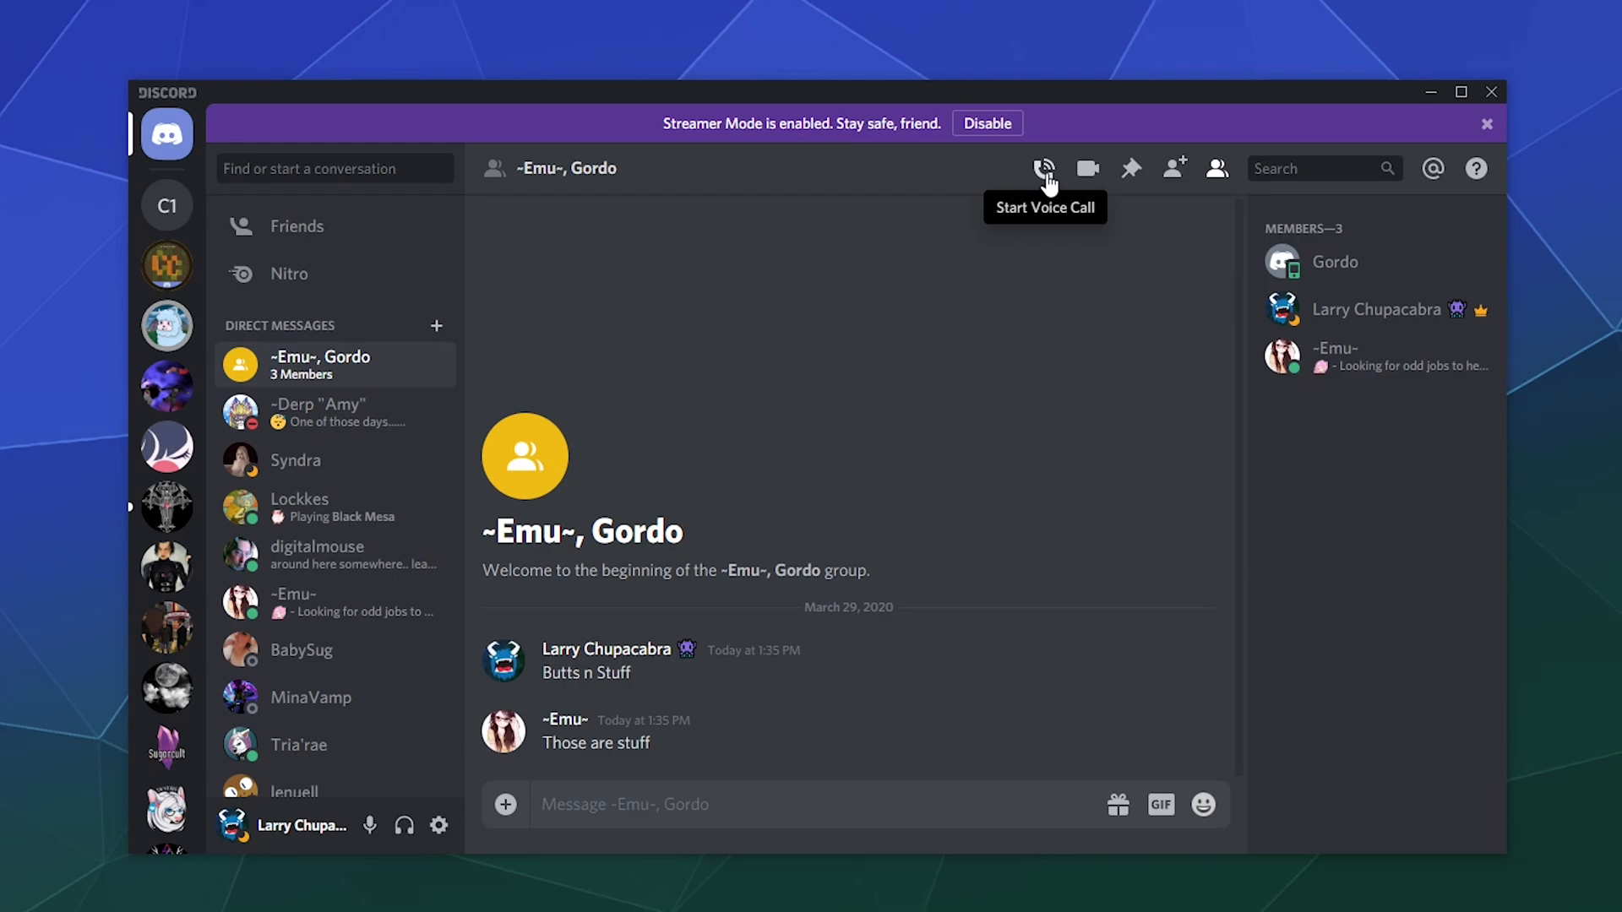
{"action": "mouse_move", "coordinate": [1433, 169]}
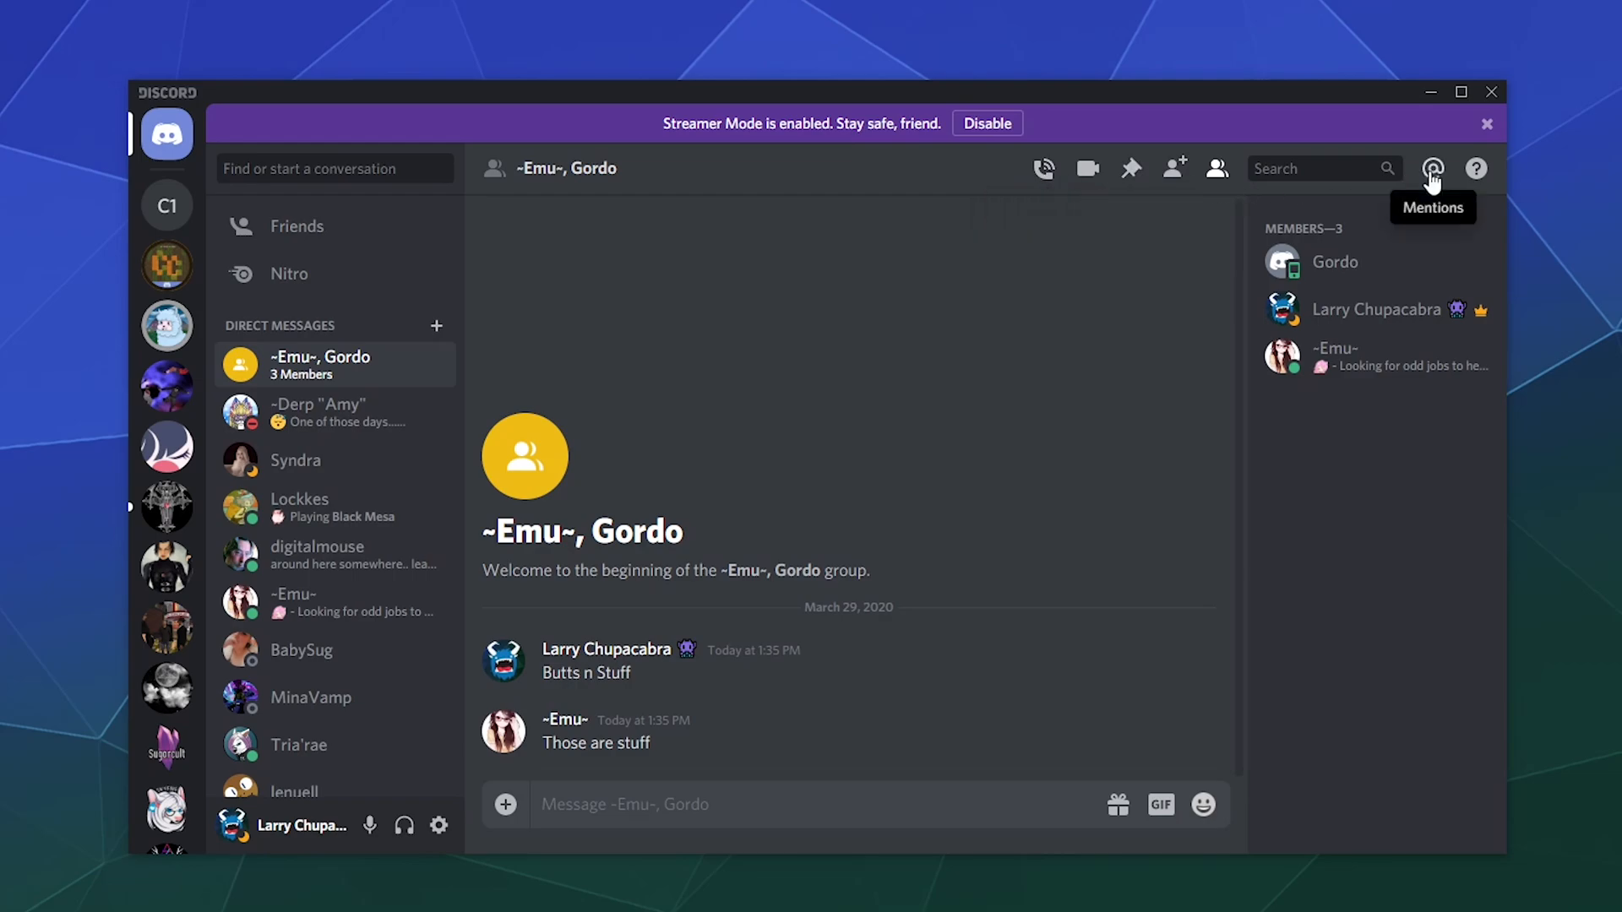
{"action": "mouse_move", "coordinate": [984, 456]}
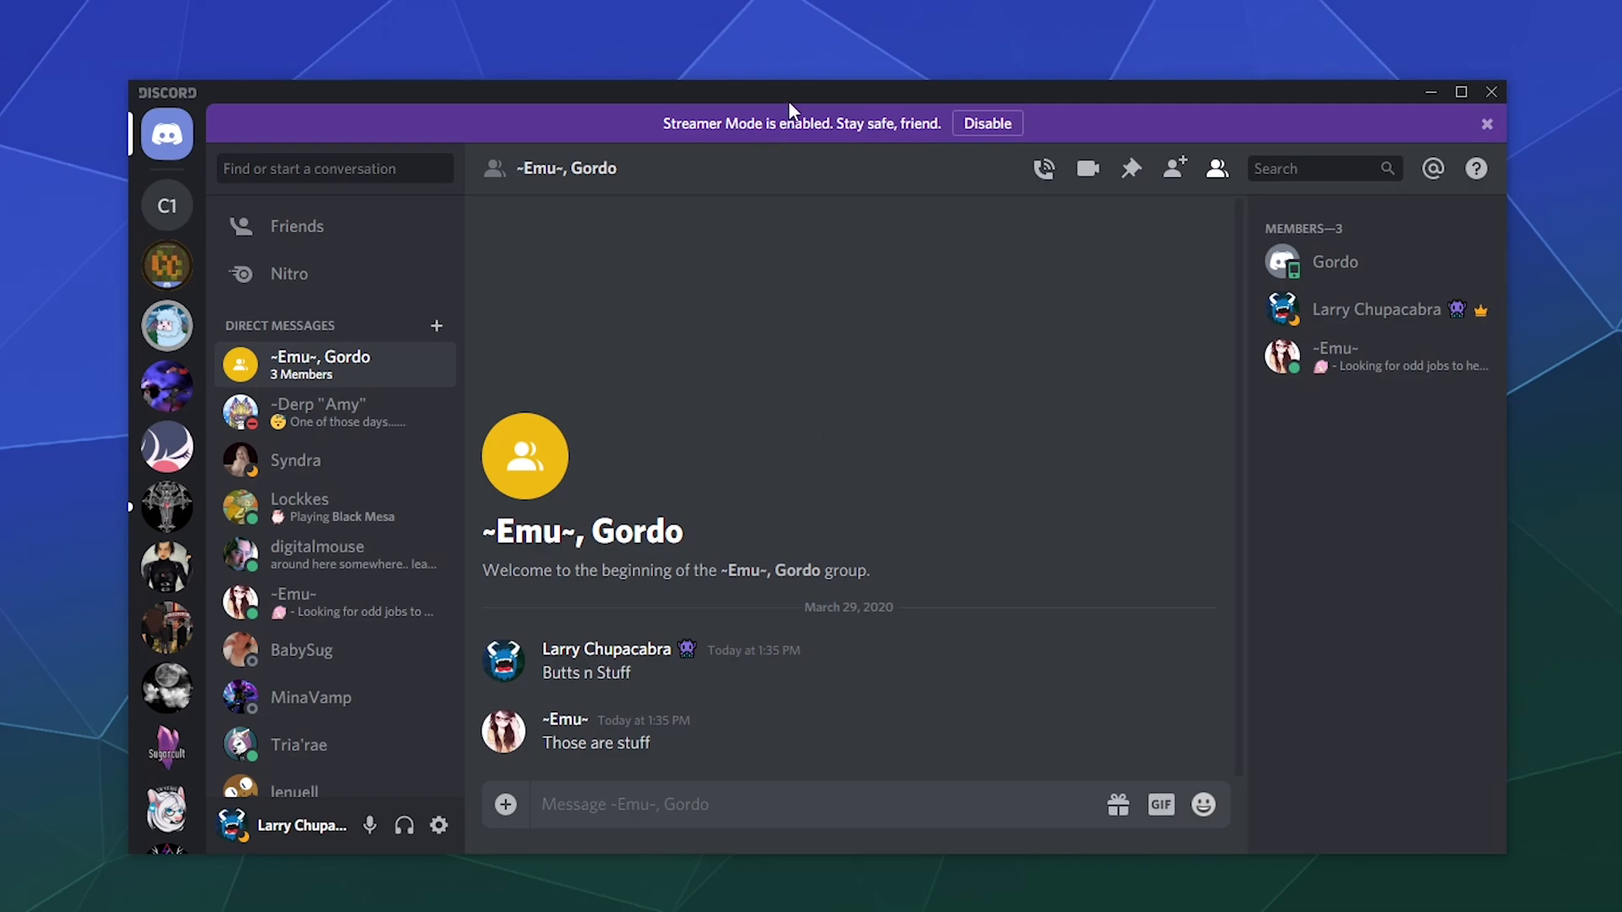
{"action": "mouse_move", "coordinate": [847, 354]}
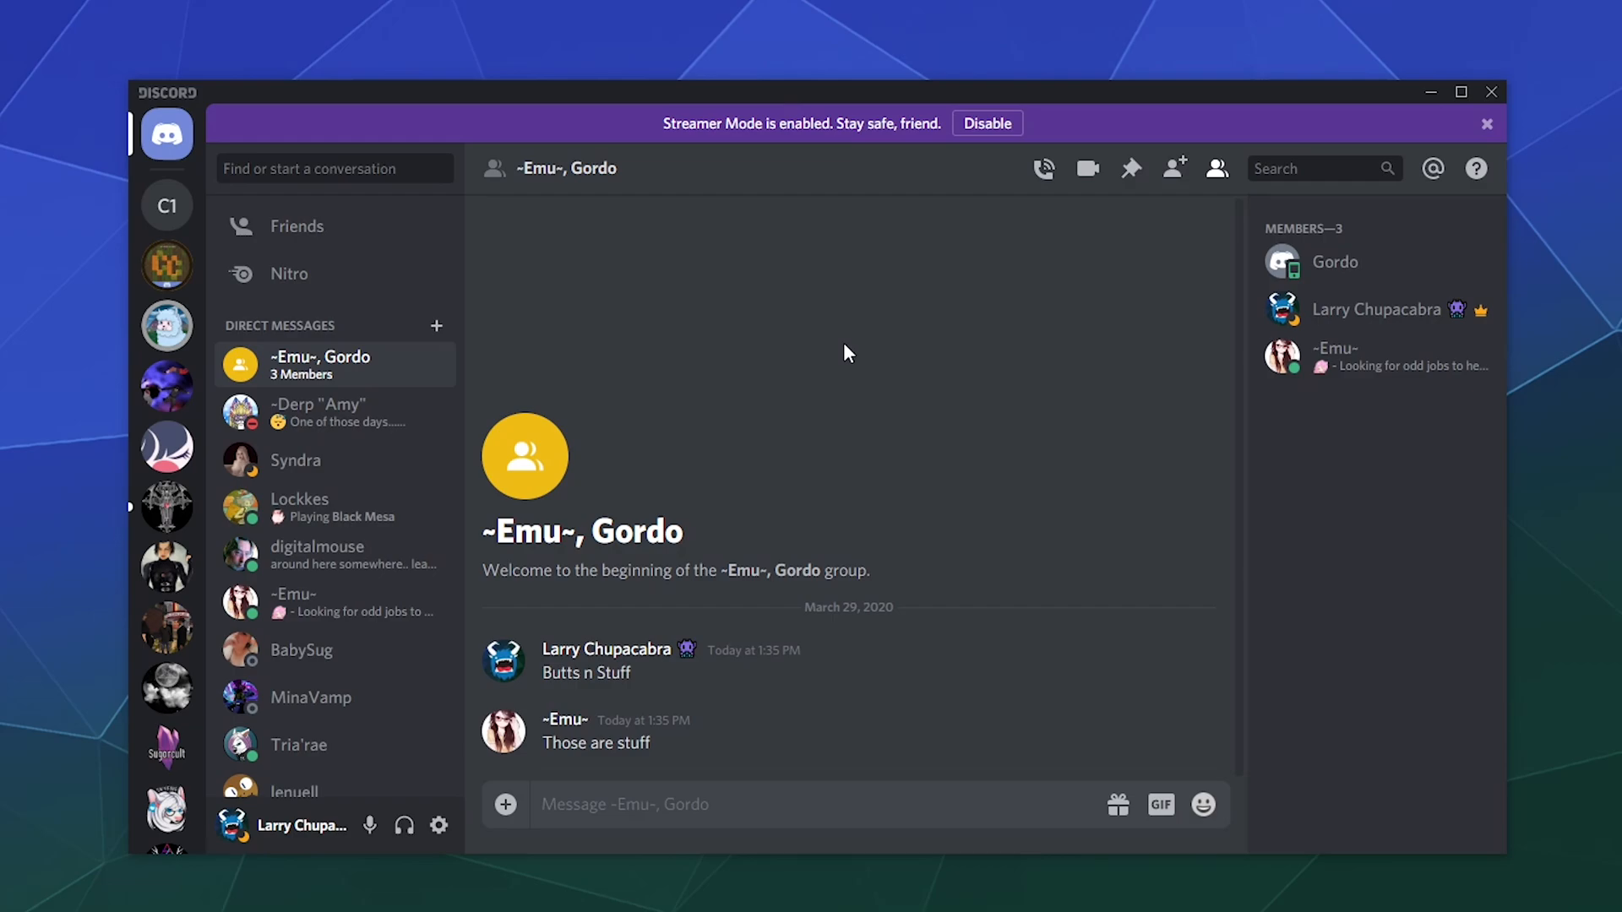
{"action": "mouse_move", "coordinate": [858, 364]}
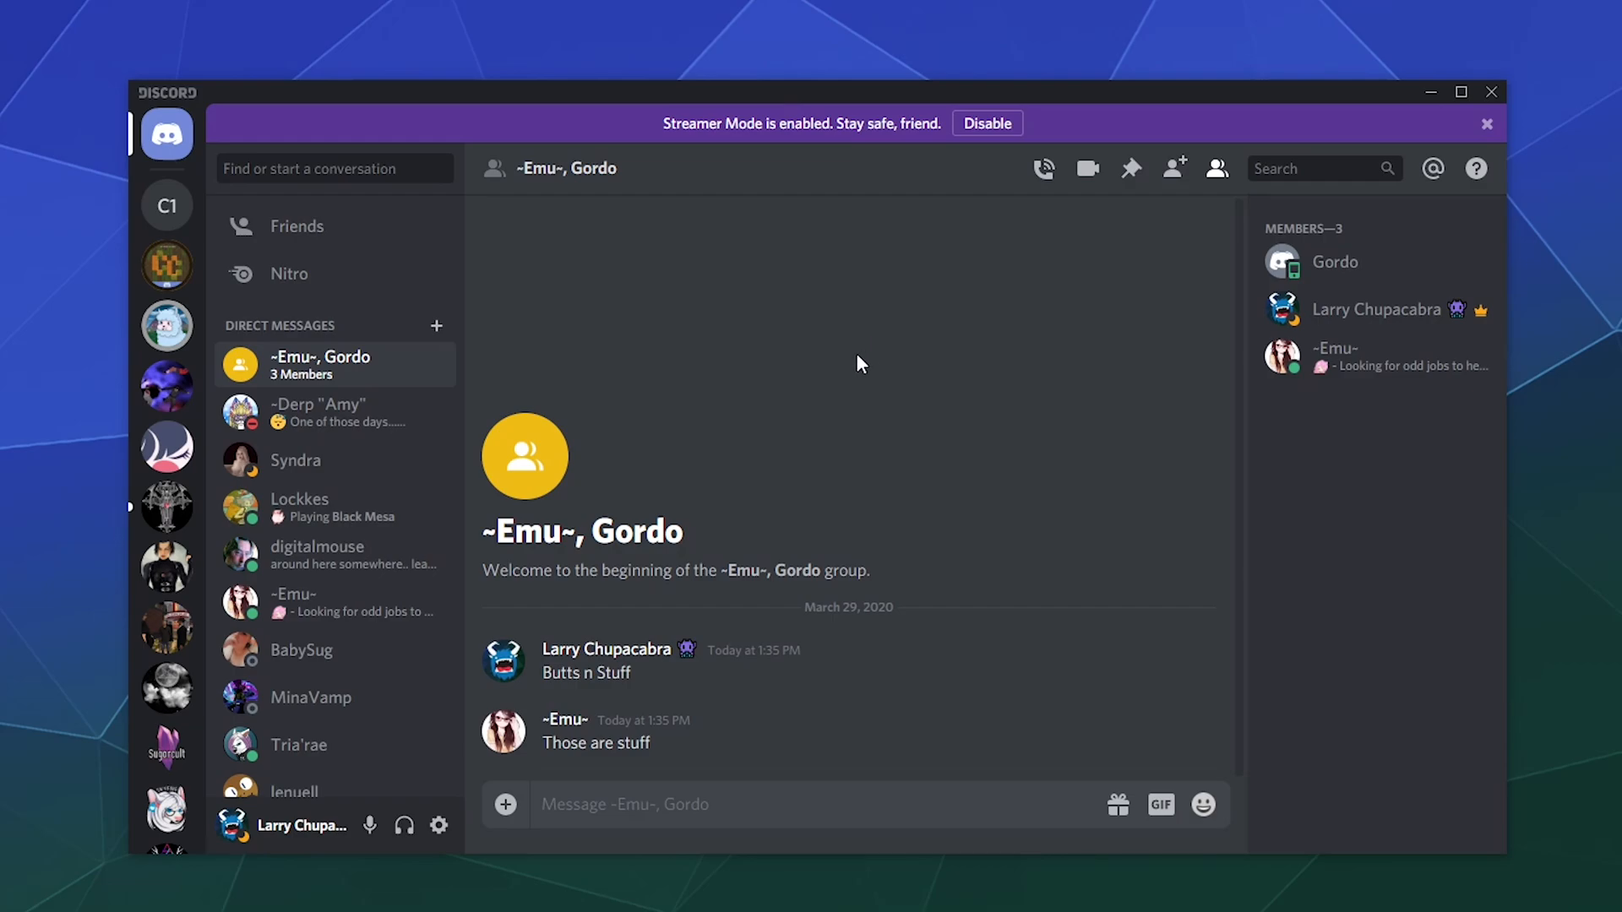
{"action": "mouse_move", "coordinate": [1269, 125]}
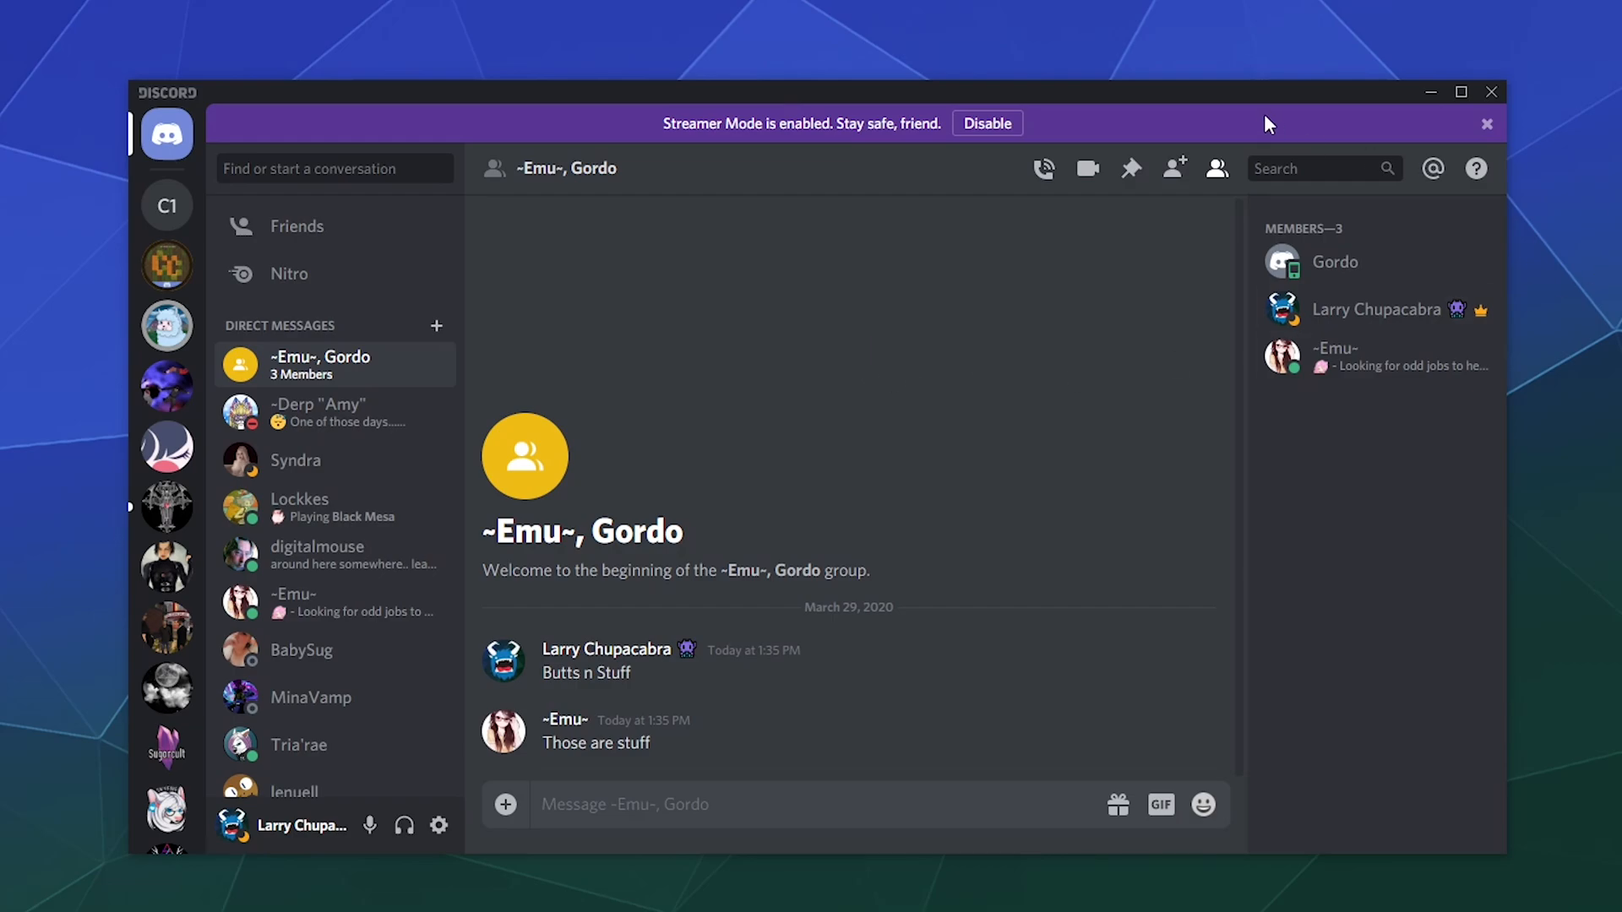